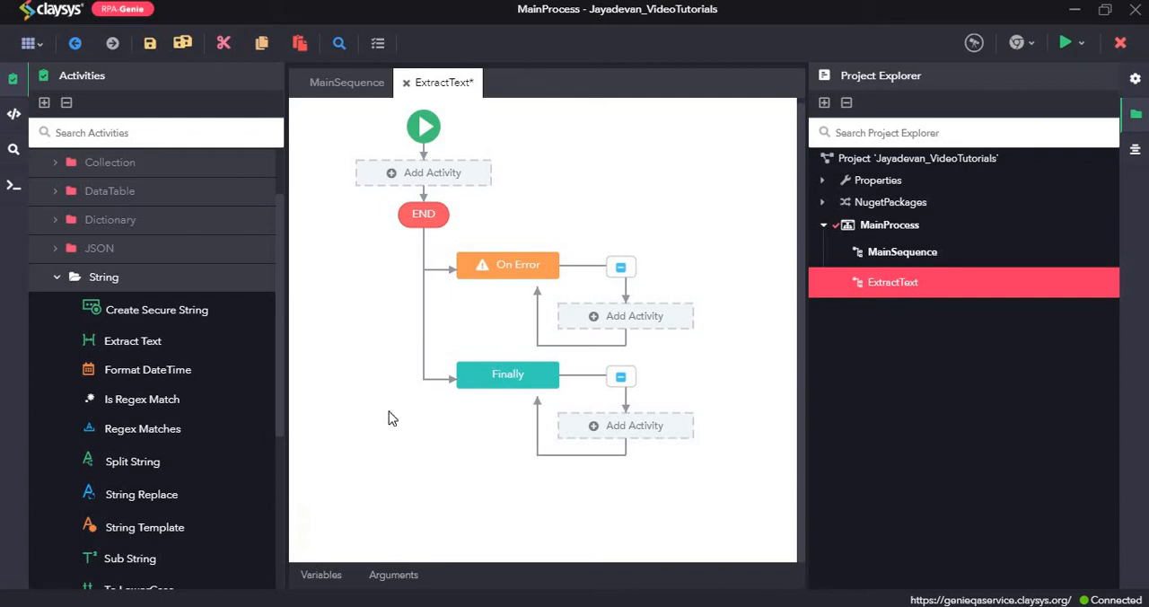
pyautogui.moveTo(314, 399)
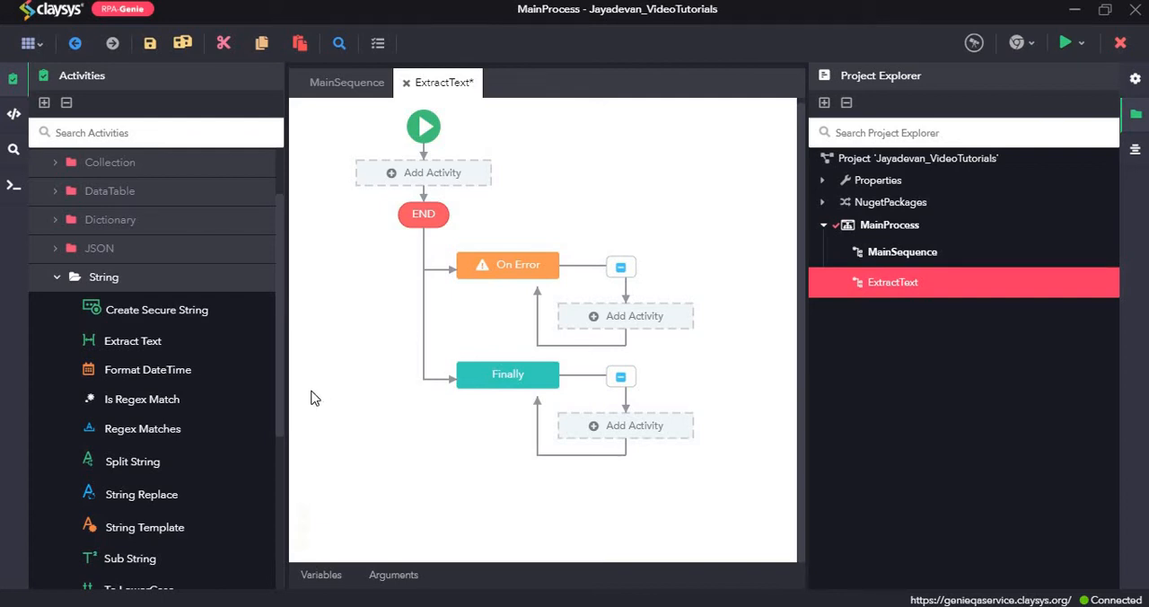
pyautogui.moveTo(189, 355)
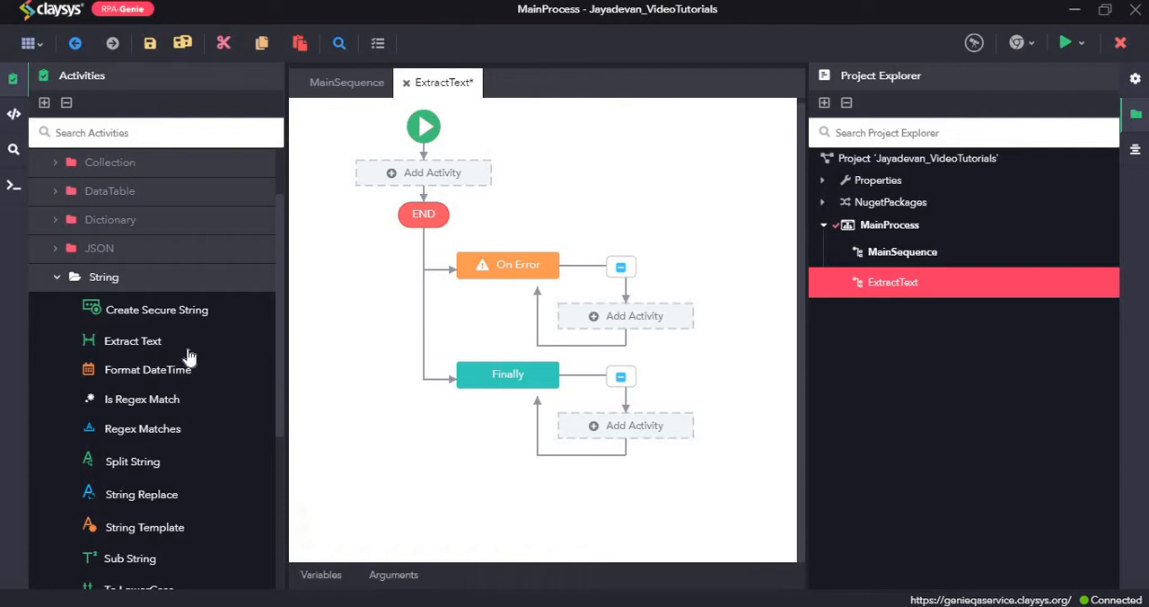
pyautogui.moveTo(190, 388)
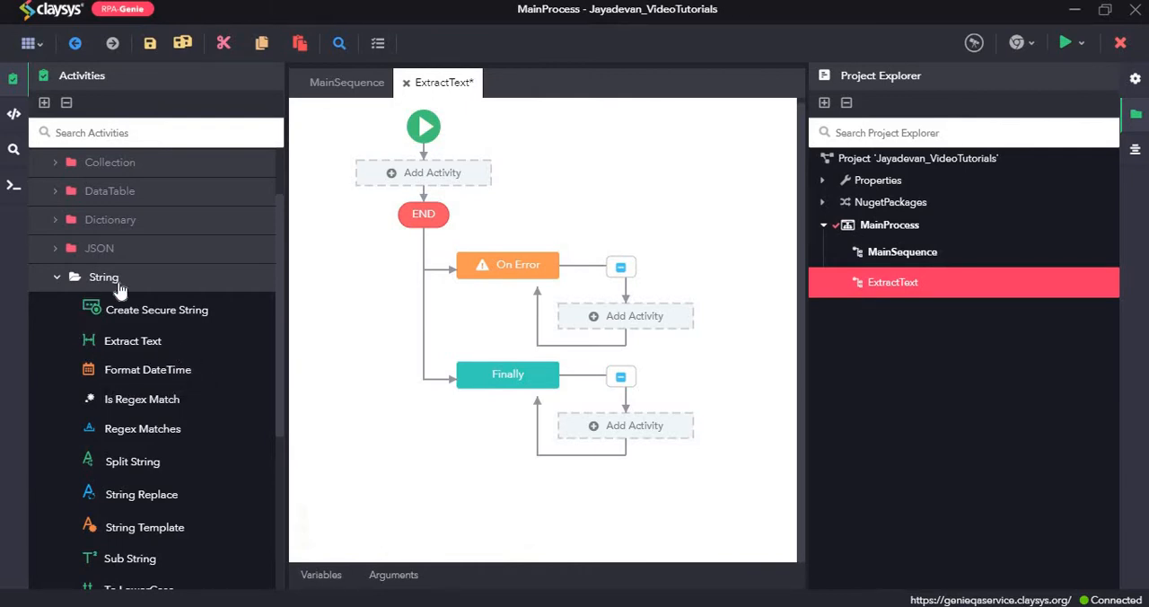
pyautogui.moveTo(349, 492)
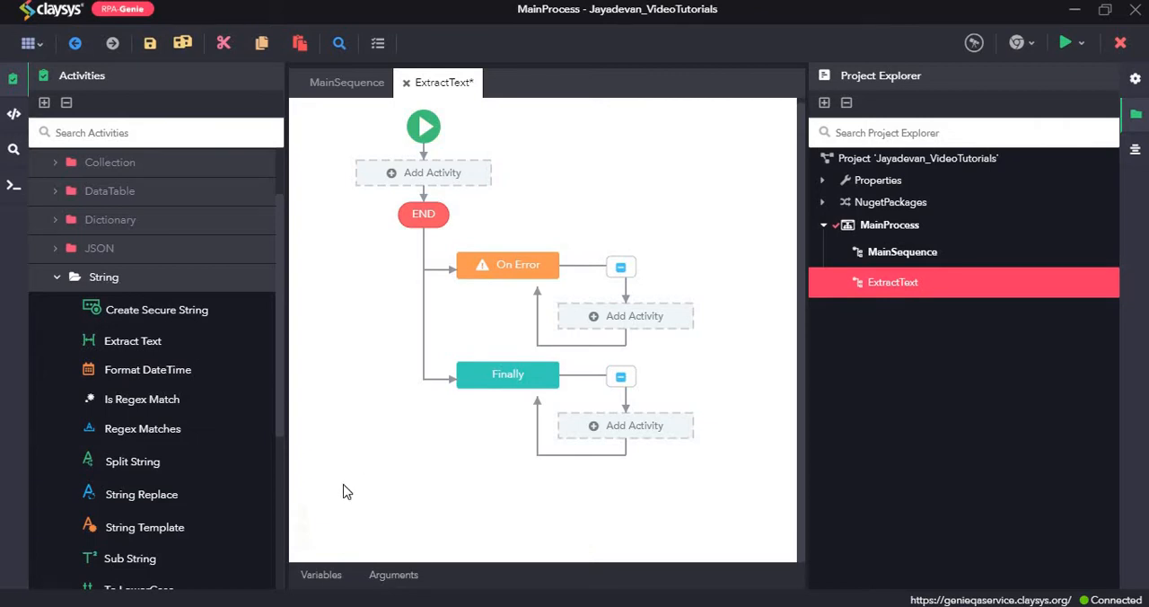
pyautogui.moveTo(341, 557)
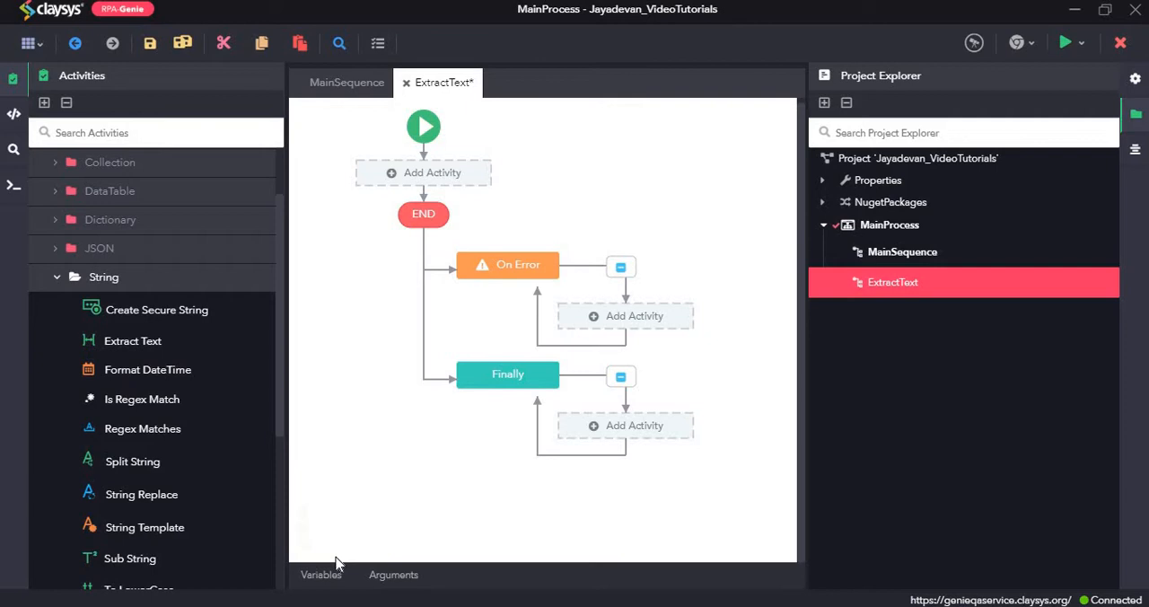
# Add a new sequence variable and rename var1 to varTestString.
pyautogui.click(320, 574)
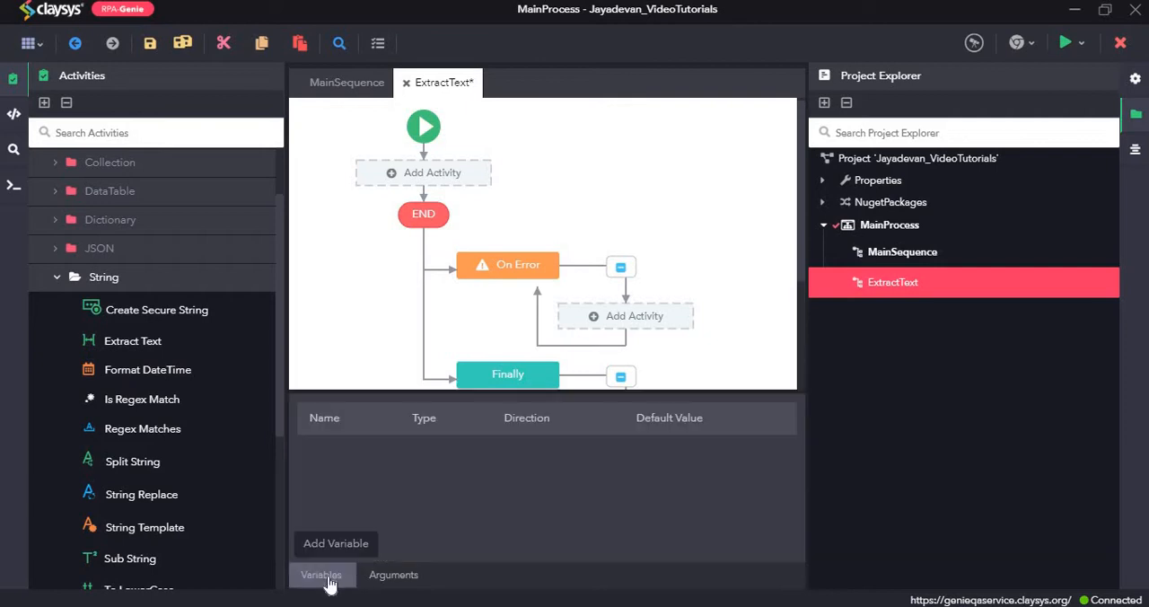
pyautogui.click(336, 543)
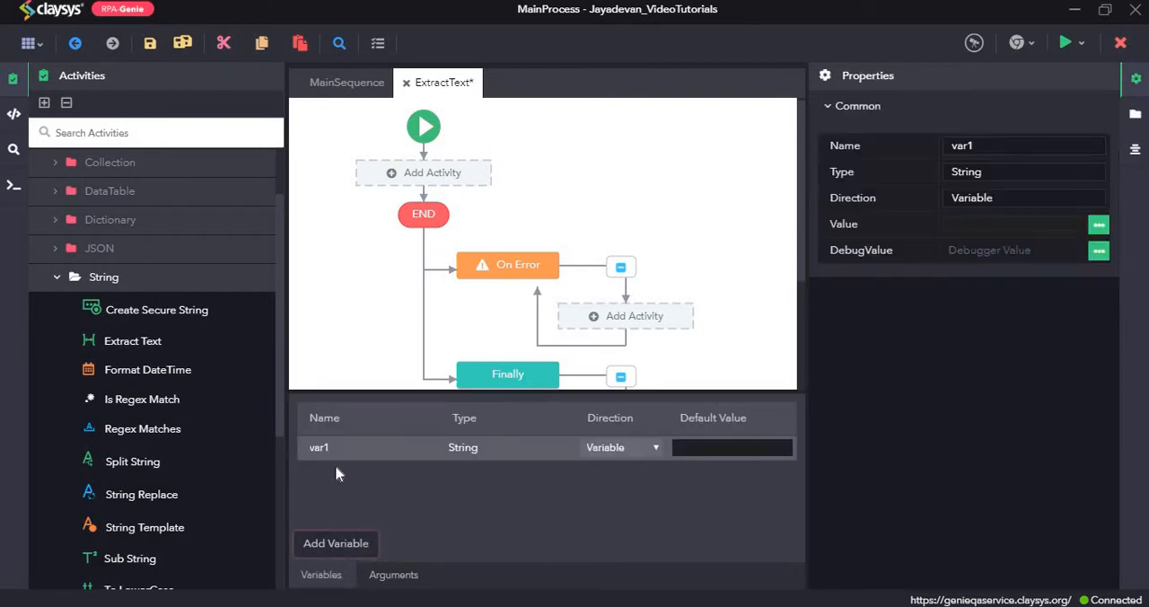
pyautogui.click(320, 447)
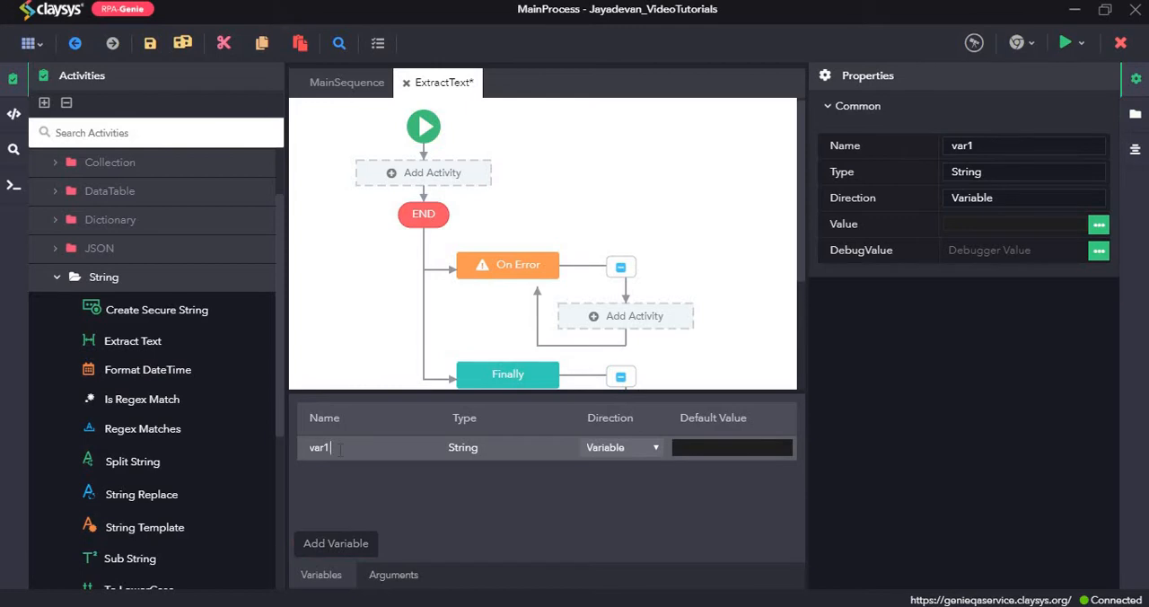
pyautogui.press('Backspace')
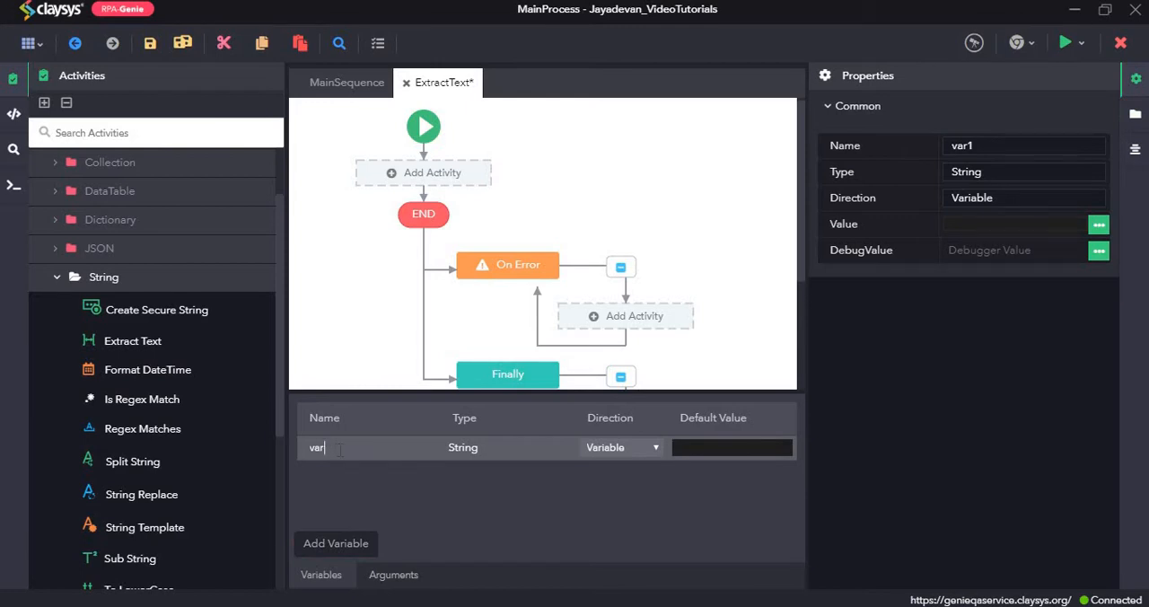
pyautogui.write('TestString')
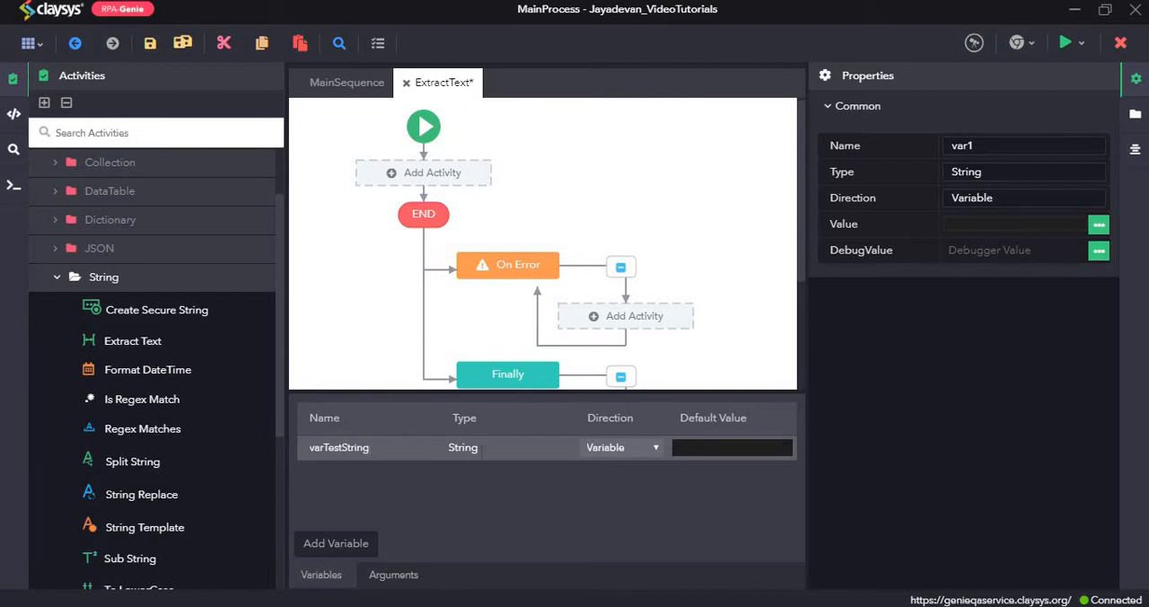
# Give varTestString the default value "Hi! This is a Test Message".
pyautogui.click(368, 447)
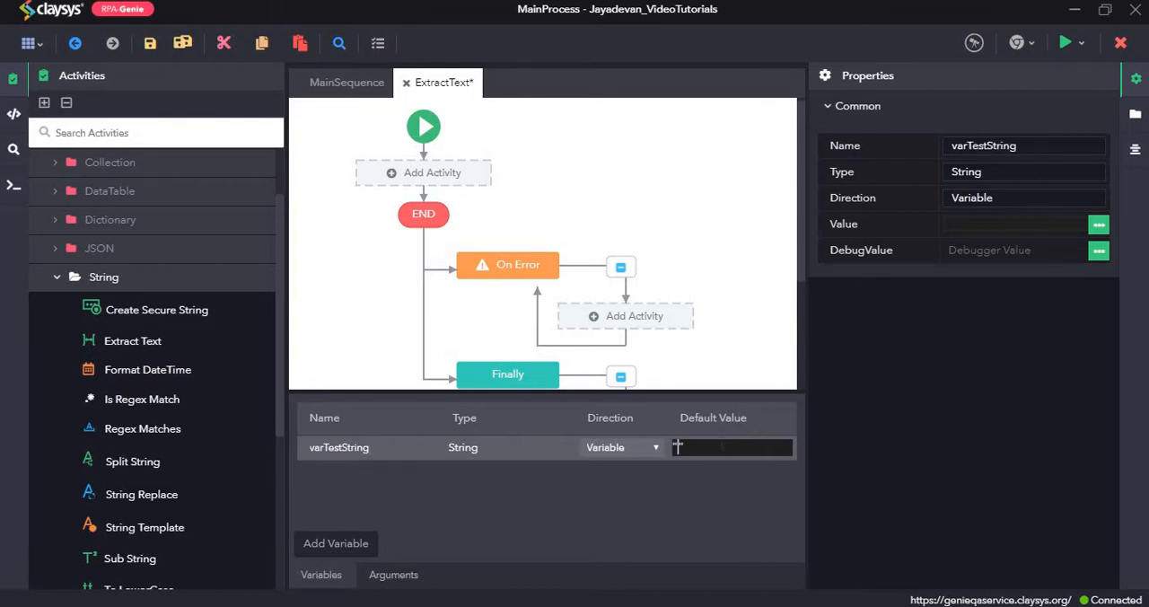
pyautogui.write('"Hi!"')
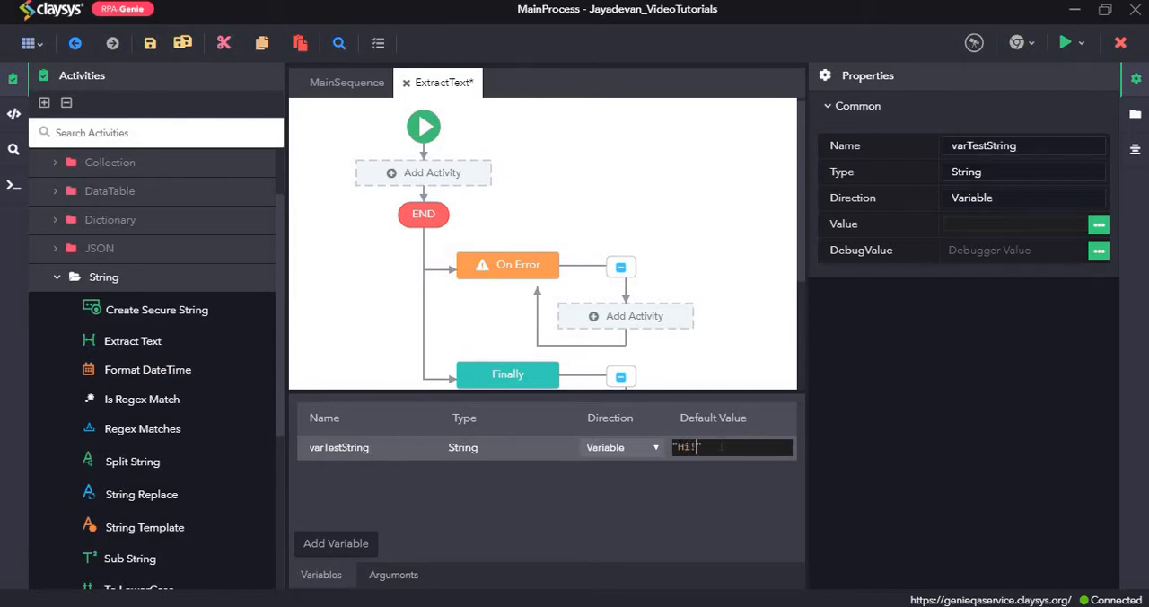
pyautogui.write('This is')
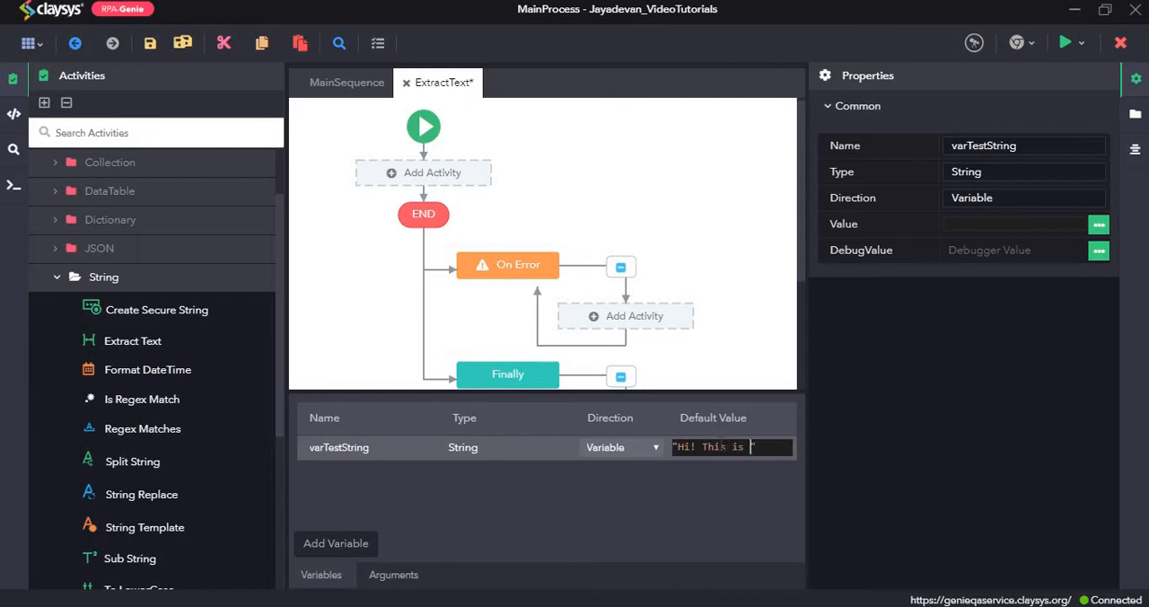
pyautogui.write('This is a Test')
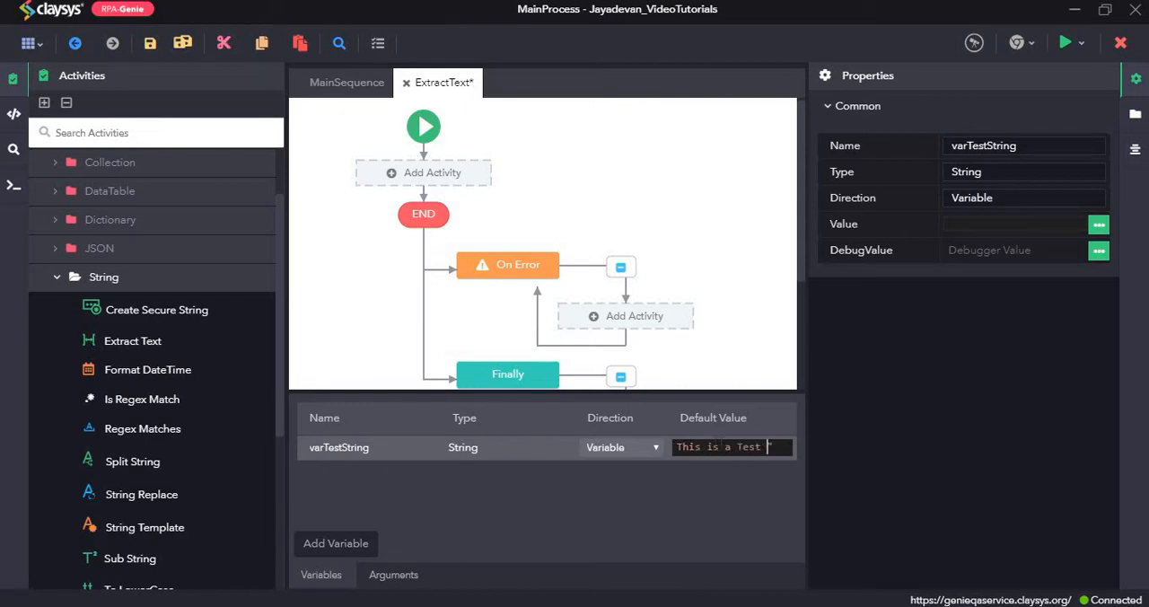
pyautogui.write('Message"')
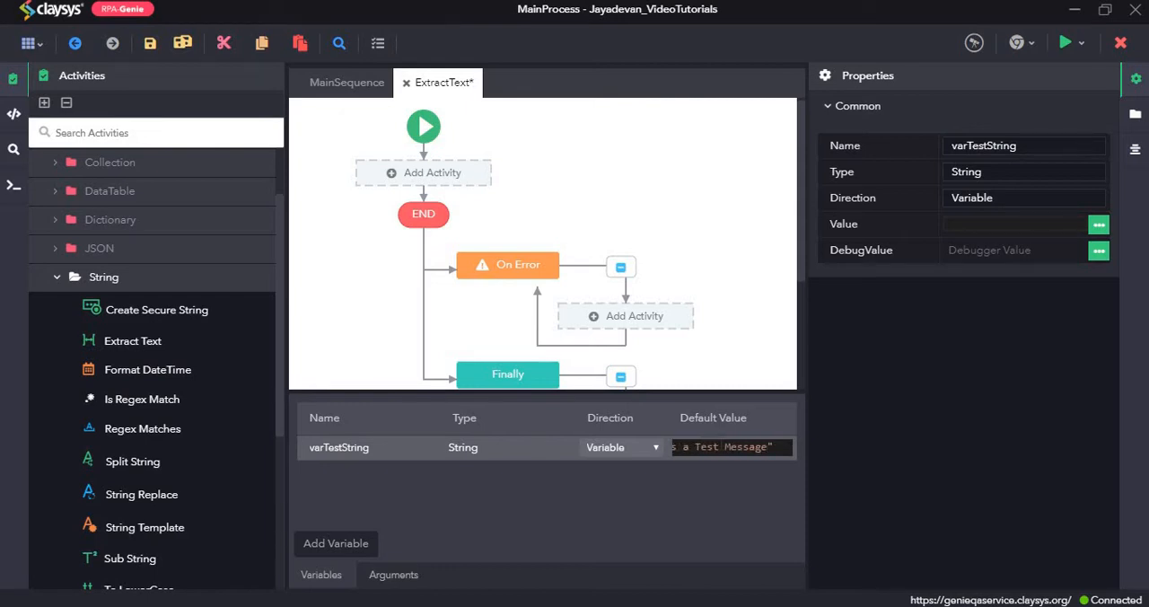
pyautogui.click(319, 574)
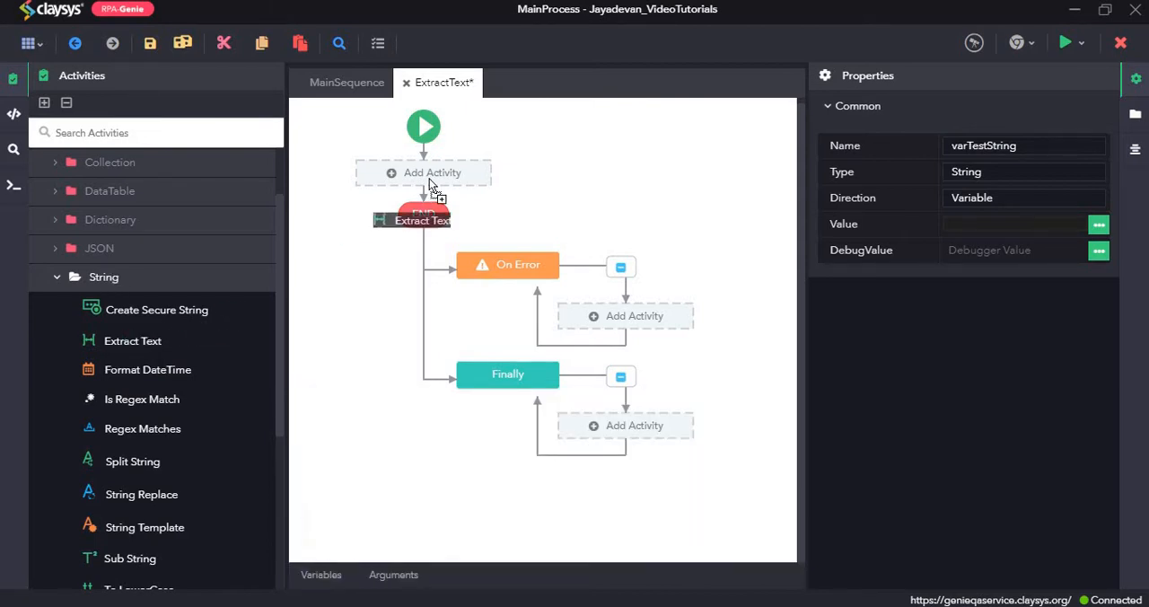
# Add an Extract Text step after the start with varTestString as its source string.
pyautogui.click(422, 173)
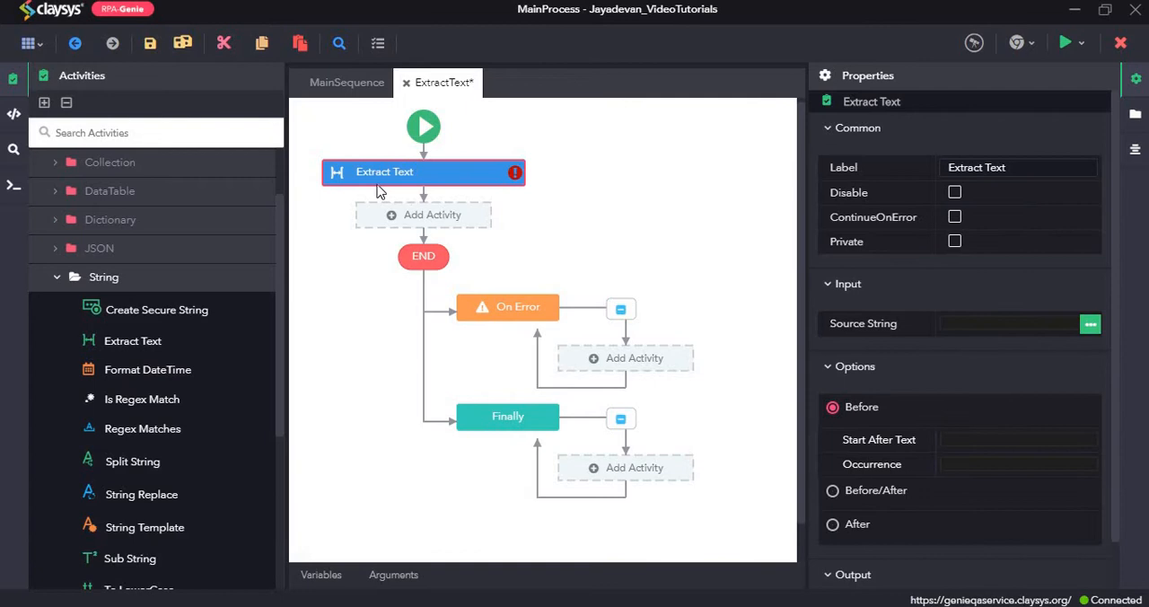
pyautogui.moveTo(417, 183)
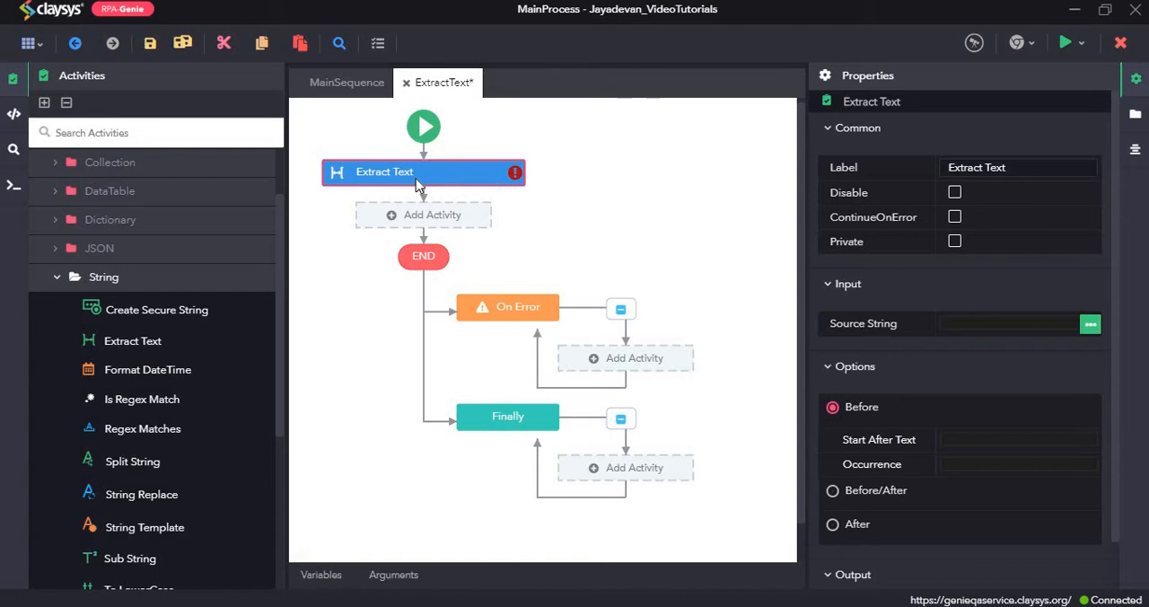
pyautogui.moveTo(854, 308)
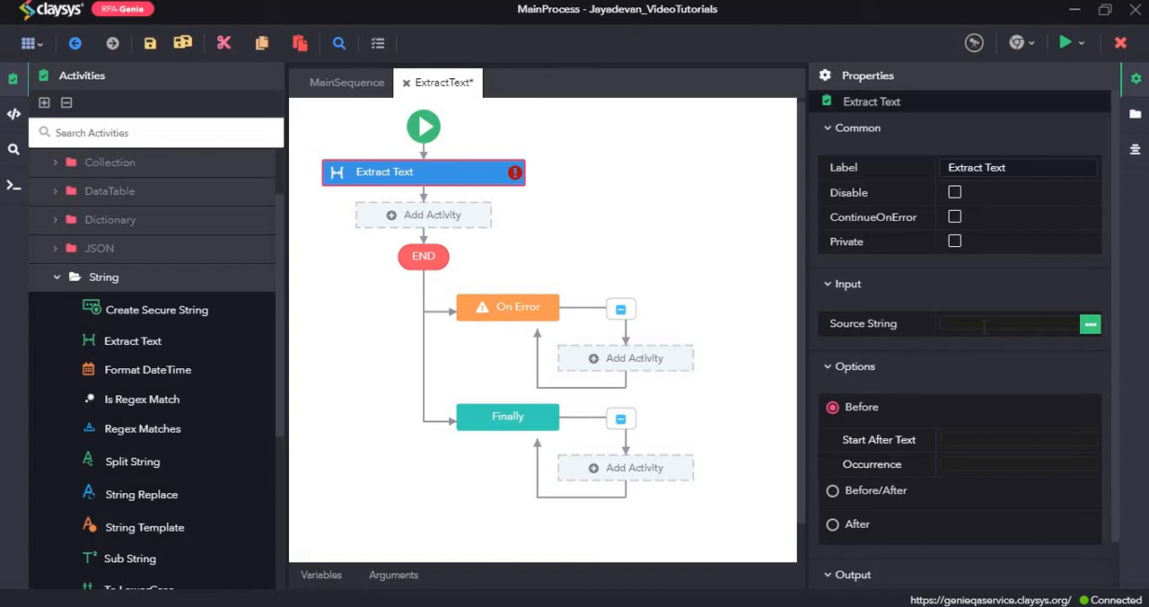
pyautogui.write('varte')
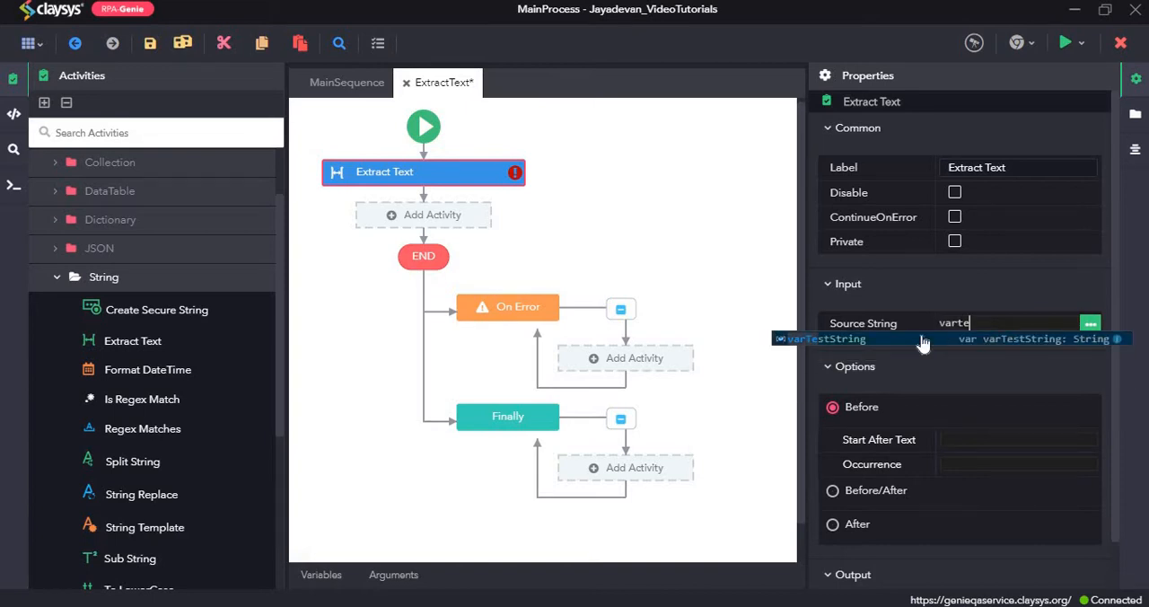
pyautogui.click(825, 337)
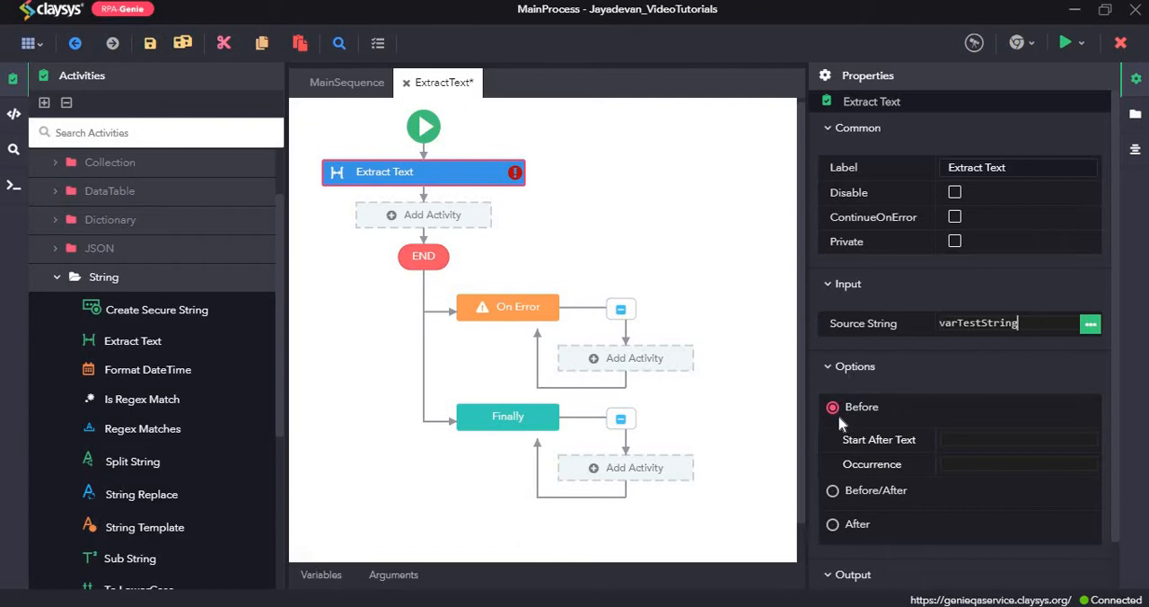
pyautogui.moveTo(833, 495)
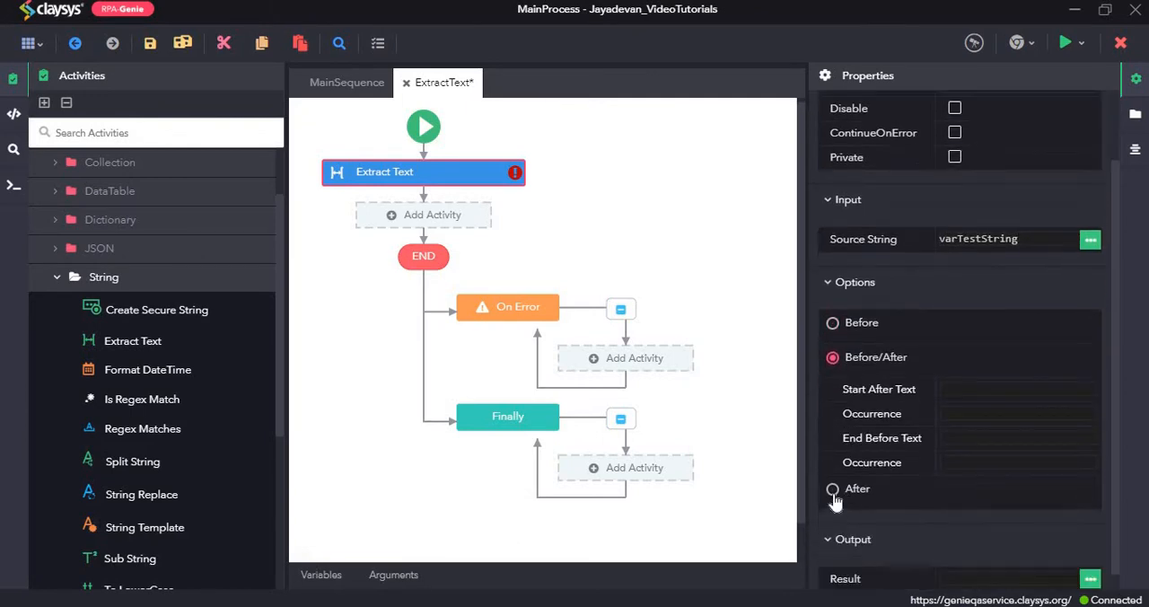
pyautogui.click(833, 403)
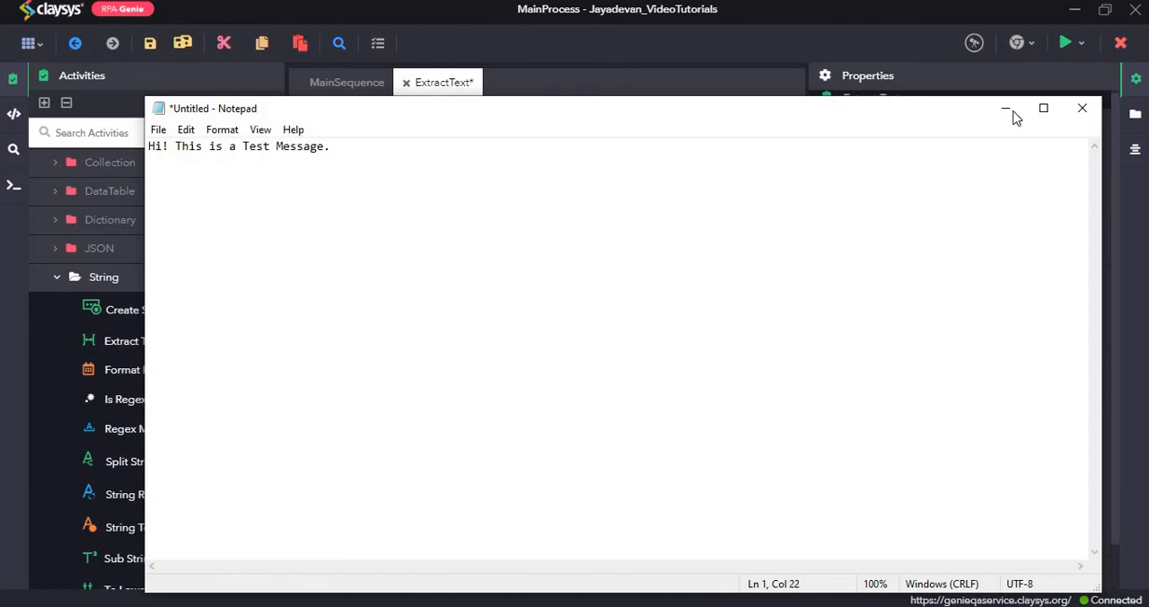
# Set the extraction's Start After Text marker to '!'.
pyautogui.click(1080, 107)
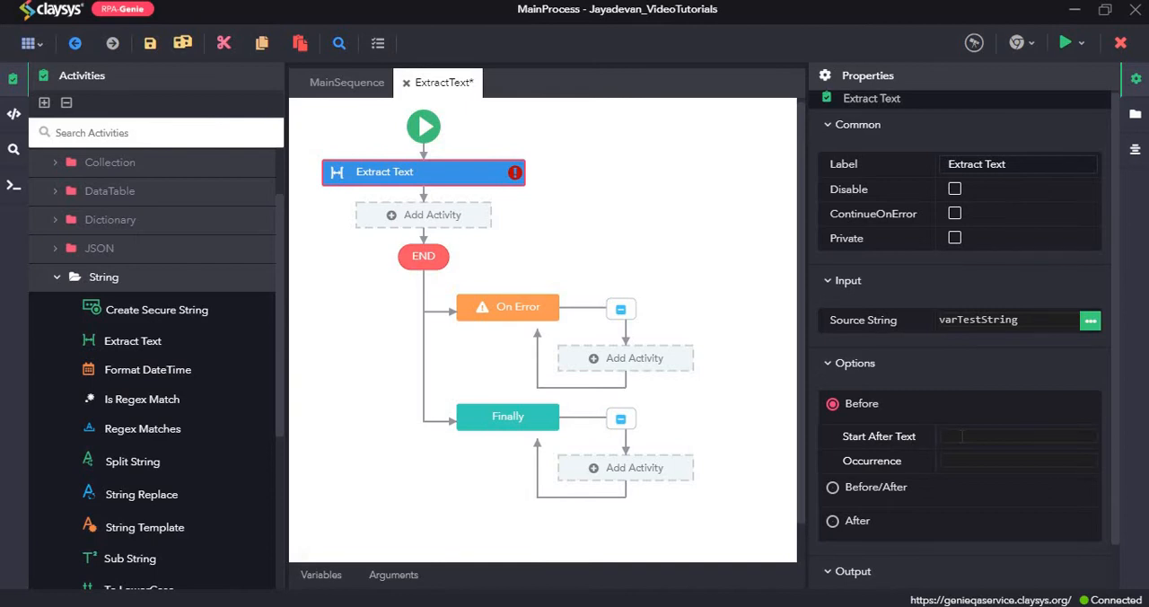
pyautogui.click(1015, 434)
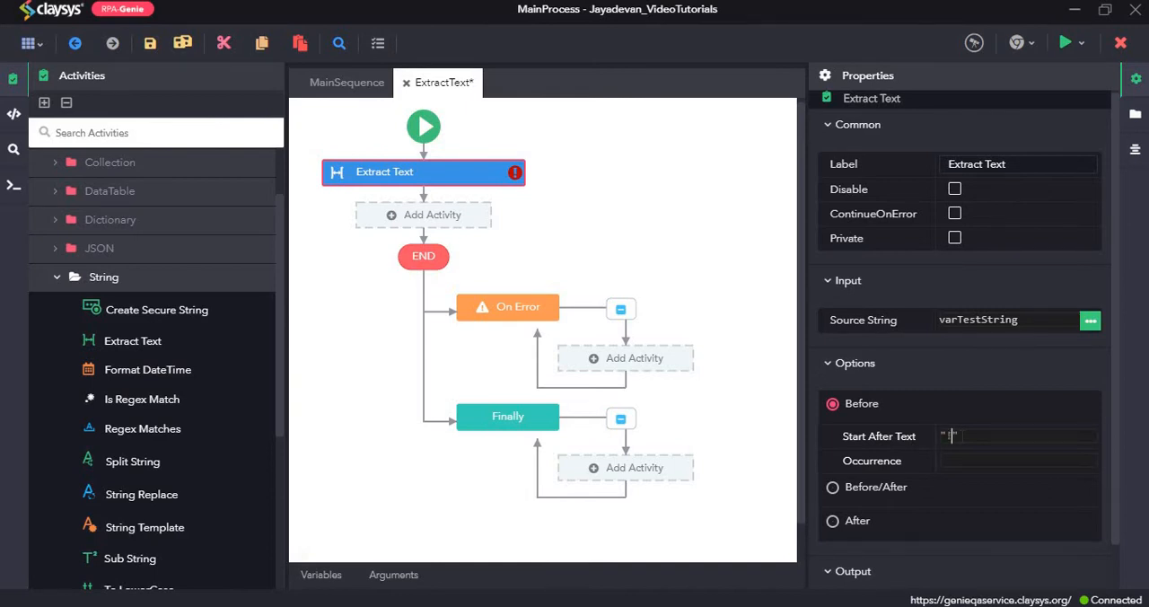
pyautogui.write('! This is a Test Message.')
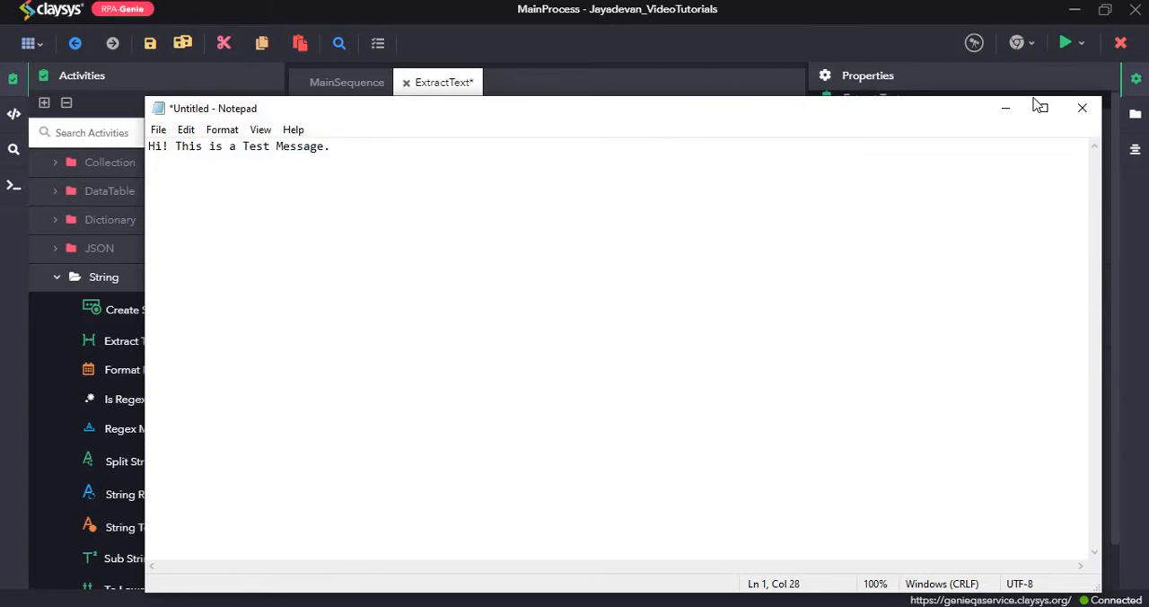
# Store the extraction result in varExtractText.
pyautogui.click(1081, 108)
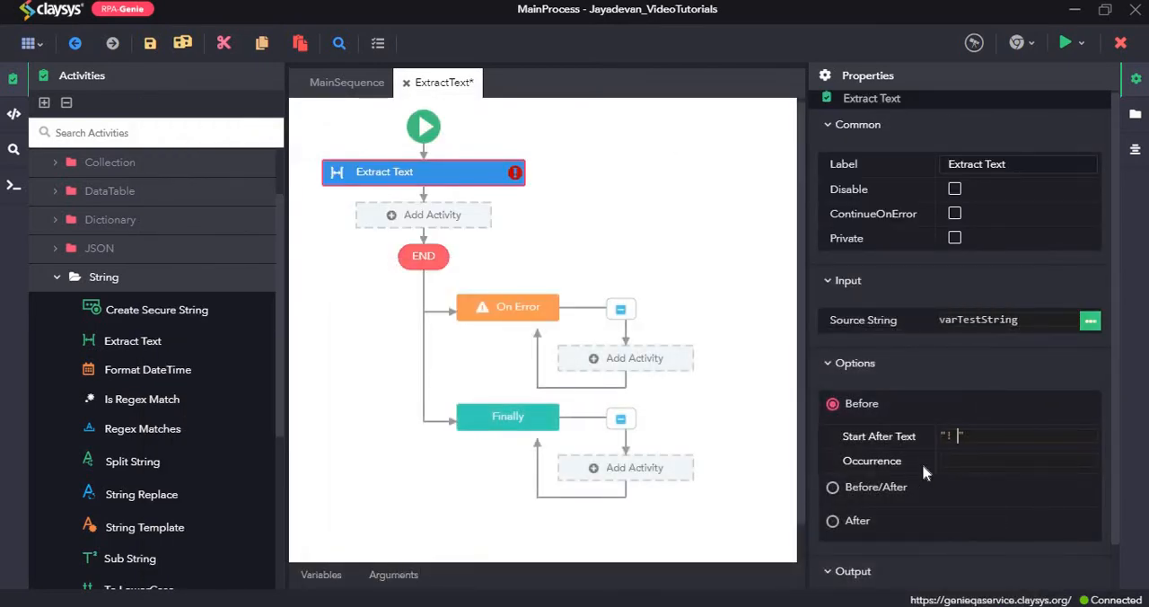
pyautogui.click(1014, 460)
pyautogui.write('1')
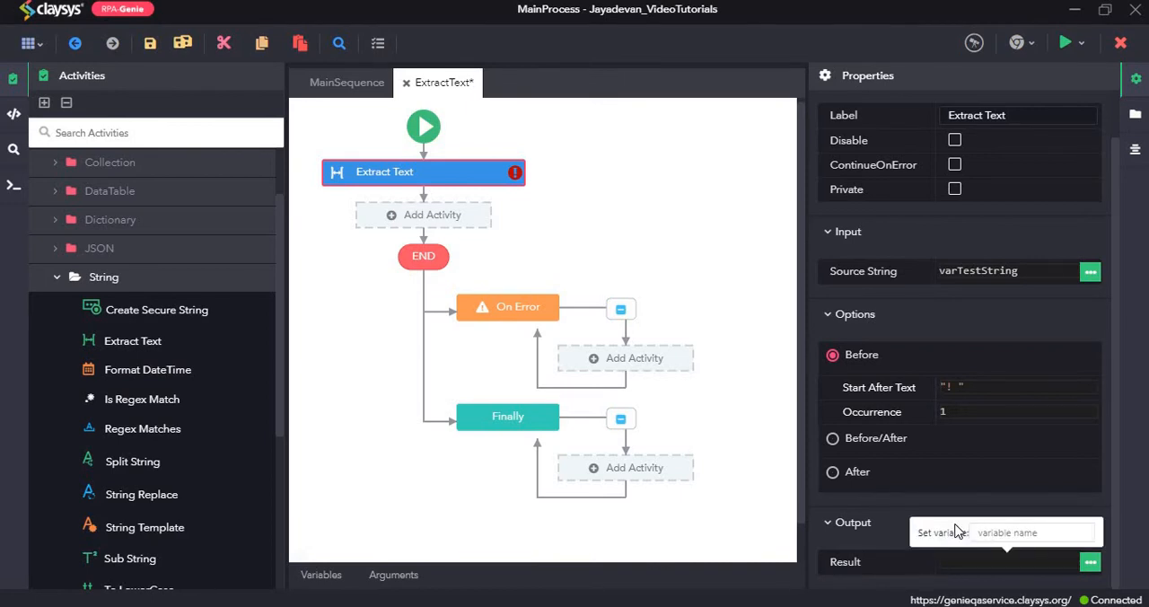
pyautogui.write('varExtractText')
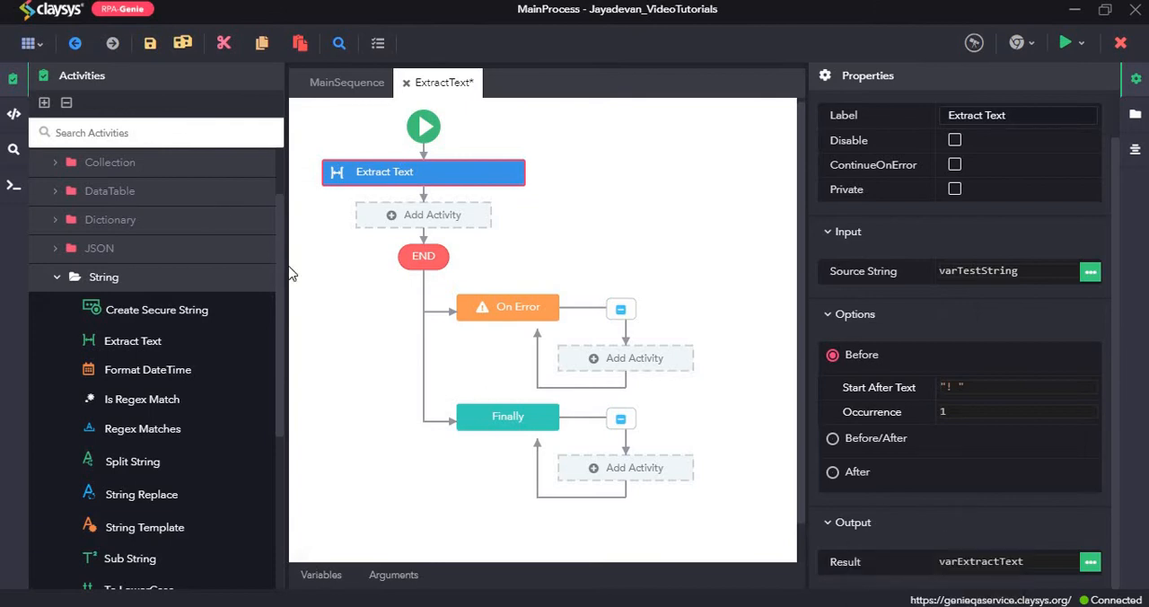
pyautogui.moveTo(244, 135)
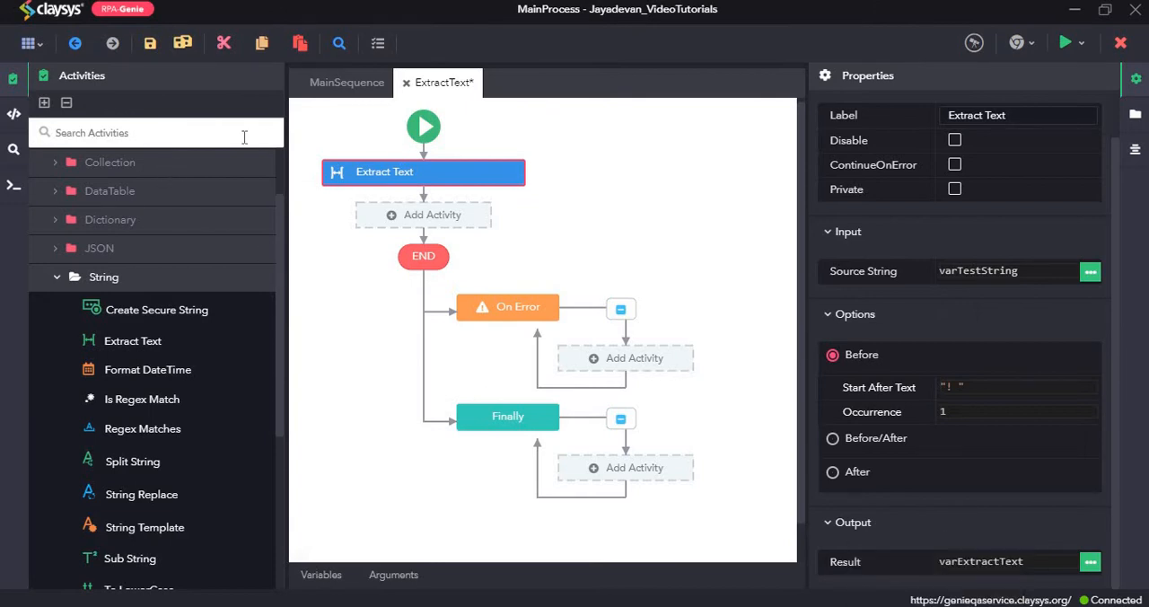
# Add a Message Box step under Extract Text showing varExtractText, and start a run.
pyautogui.write('messa')
pyautogui.write('var')
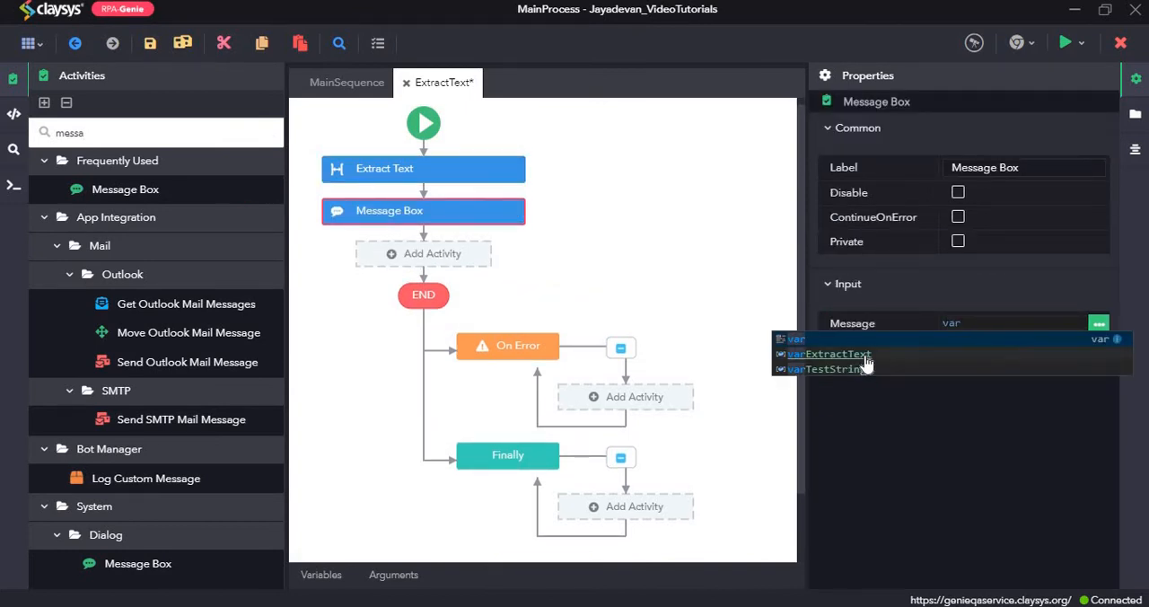
pyautogui.click(828, 353)
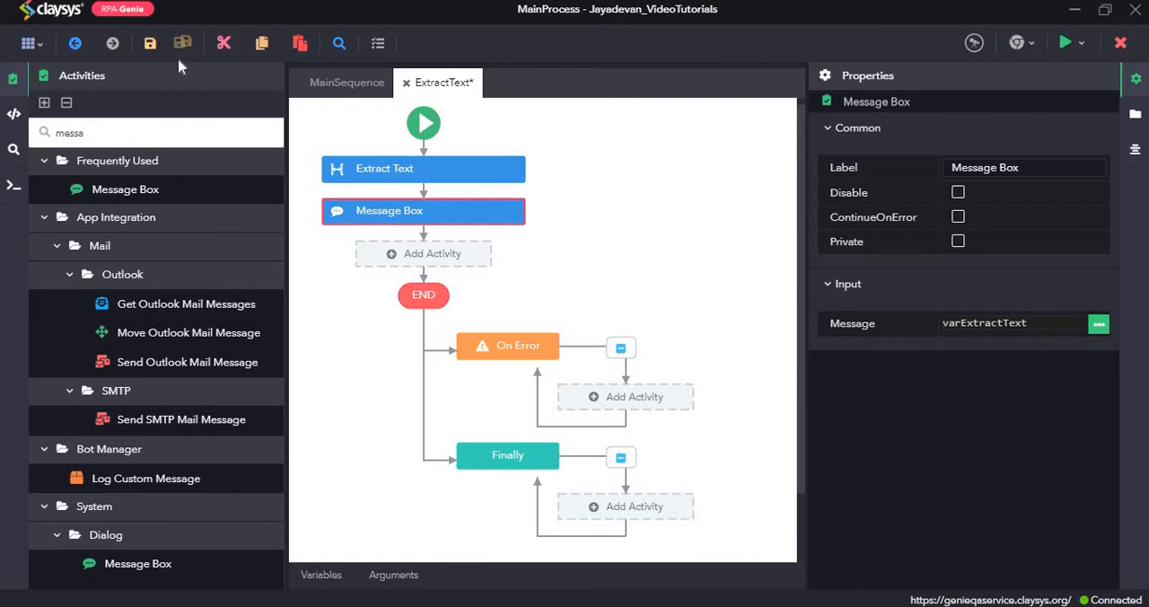
pyautogui.click(973, 41)
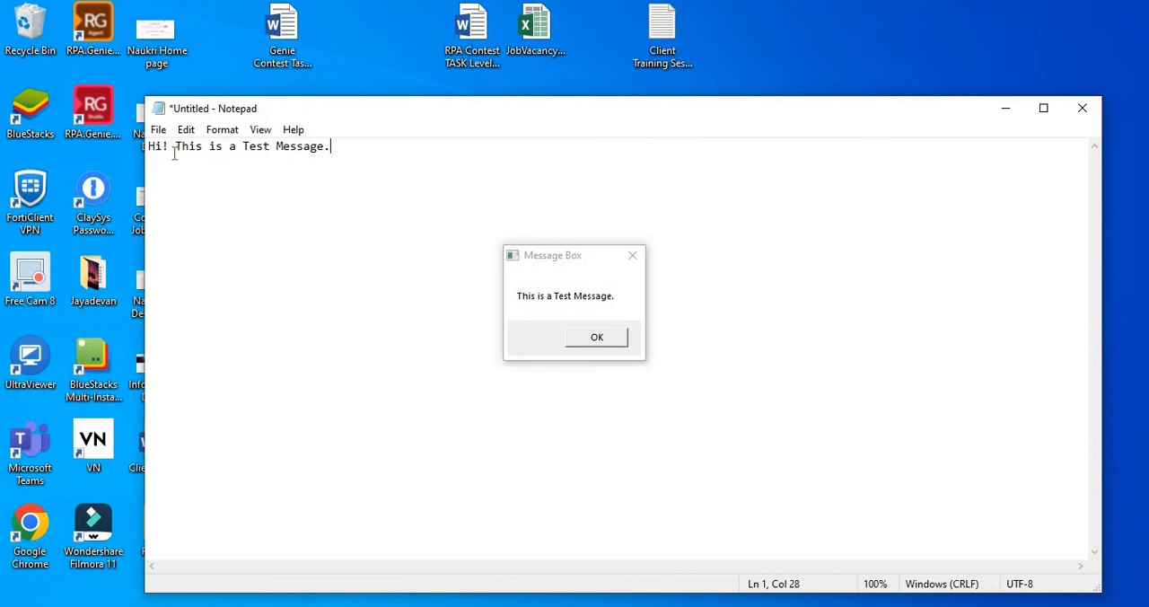
pyautogui.moveTo(533, 237)
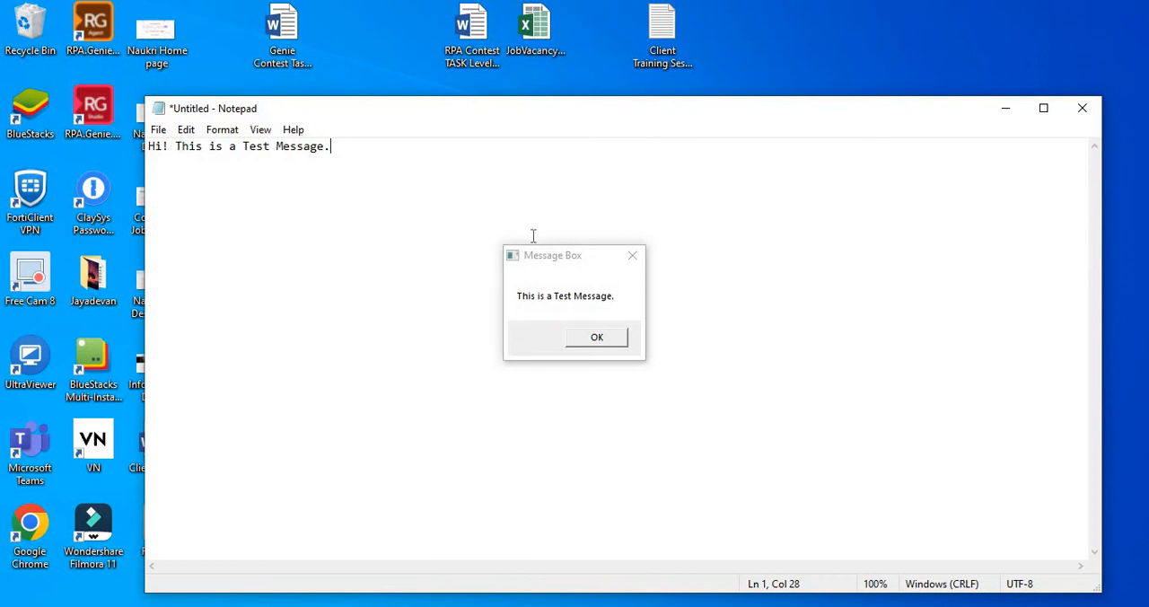
pyautogui.moveTo(367, 147)
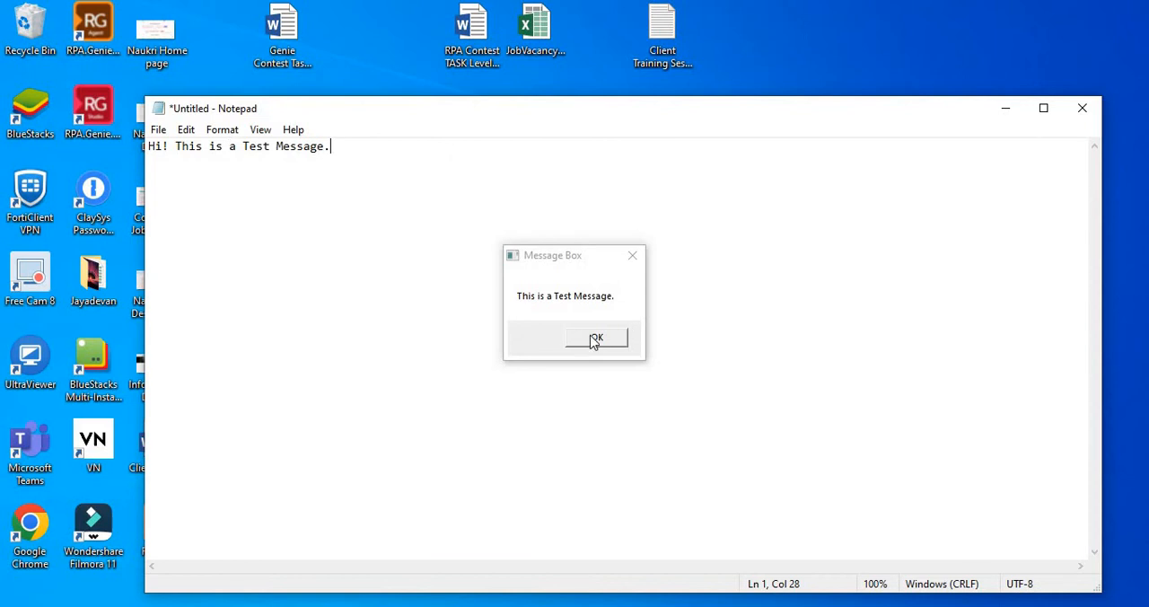
# Dismiss the message box reading 'This is a Test Message.'.
pyautogui.click(596, 337)
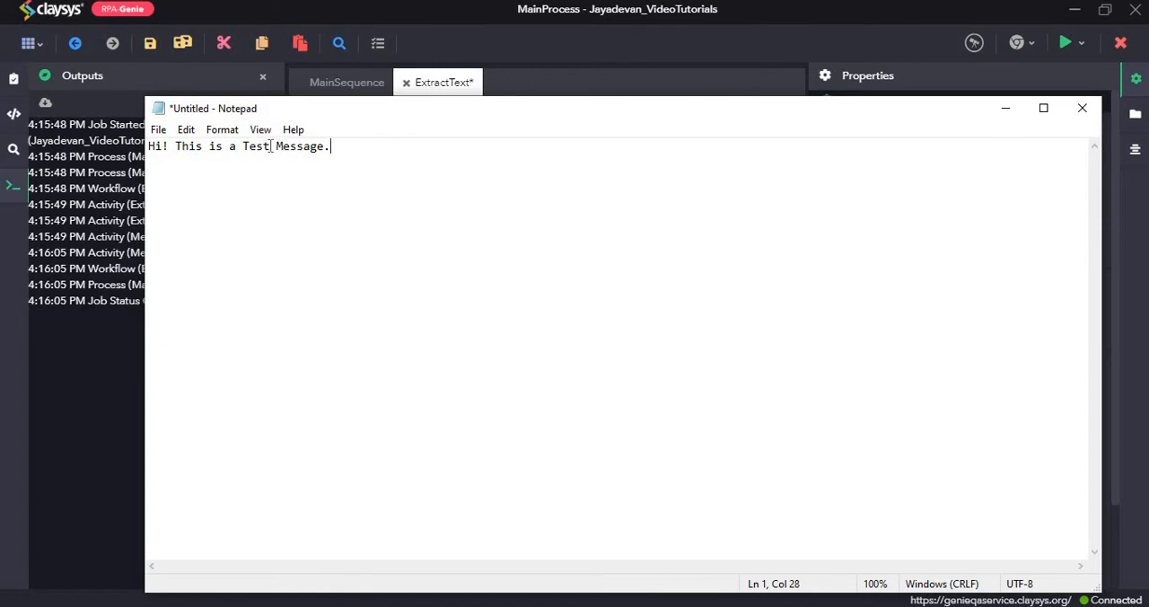
# Check the sample in Notepad, then bound the extraction with End Before Text ' Message'.
pyautogui.click(171, 146)
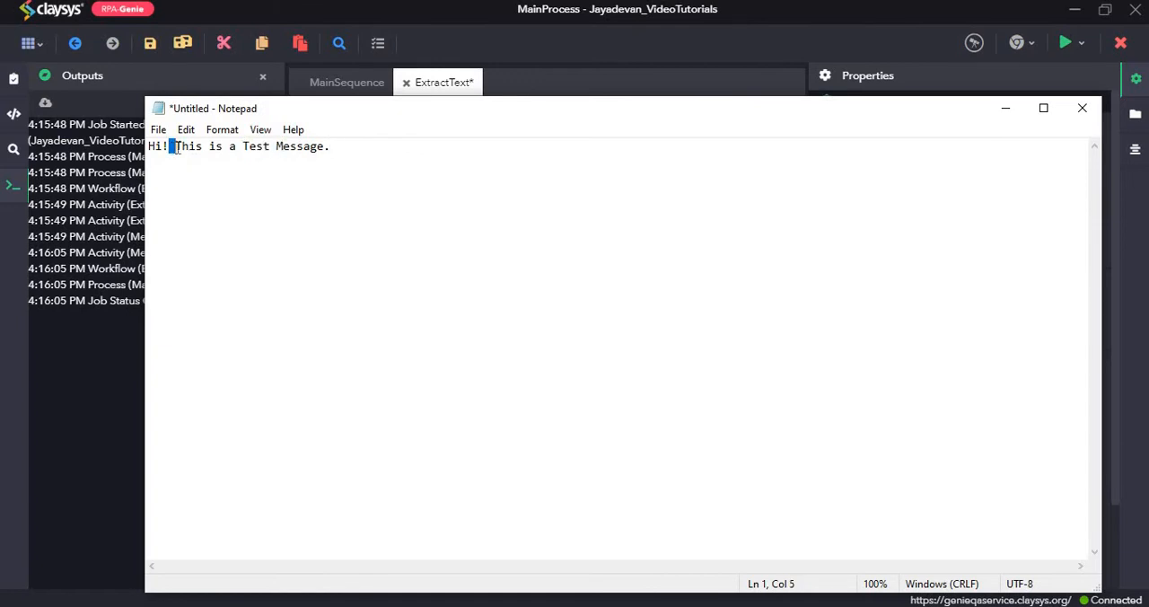
pyautogui.click(240, 146)
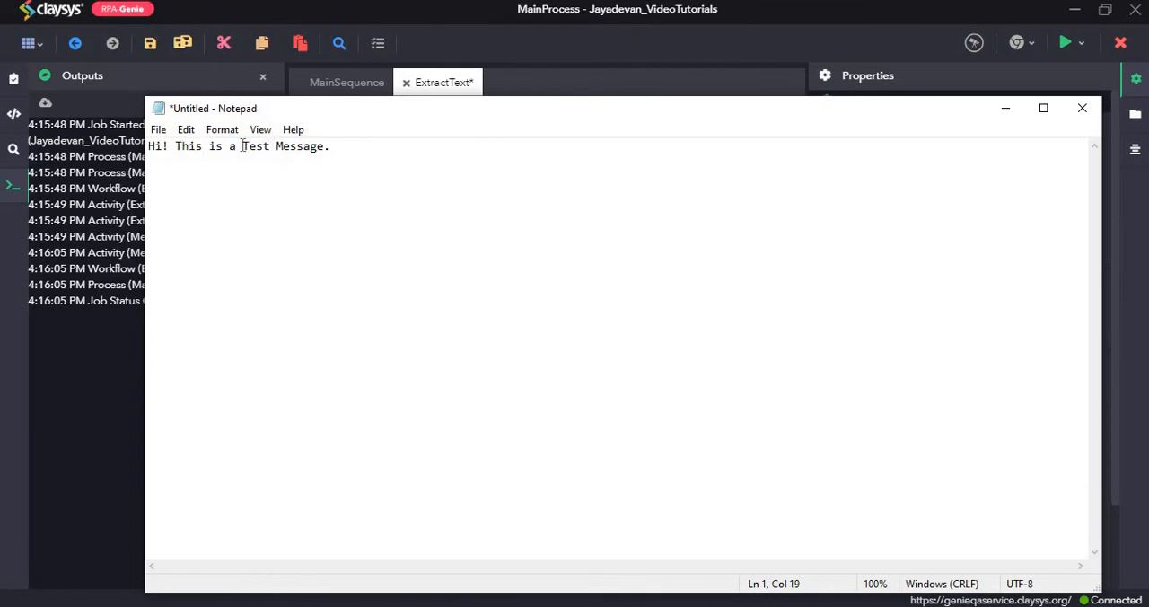
pyautogui.moveTo(176, 147); pyautogui.dragTo(271, 147)
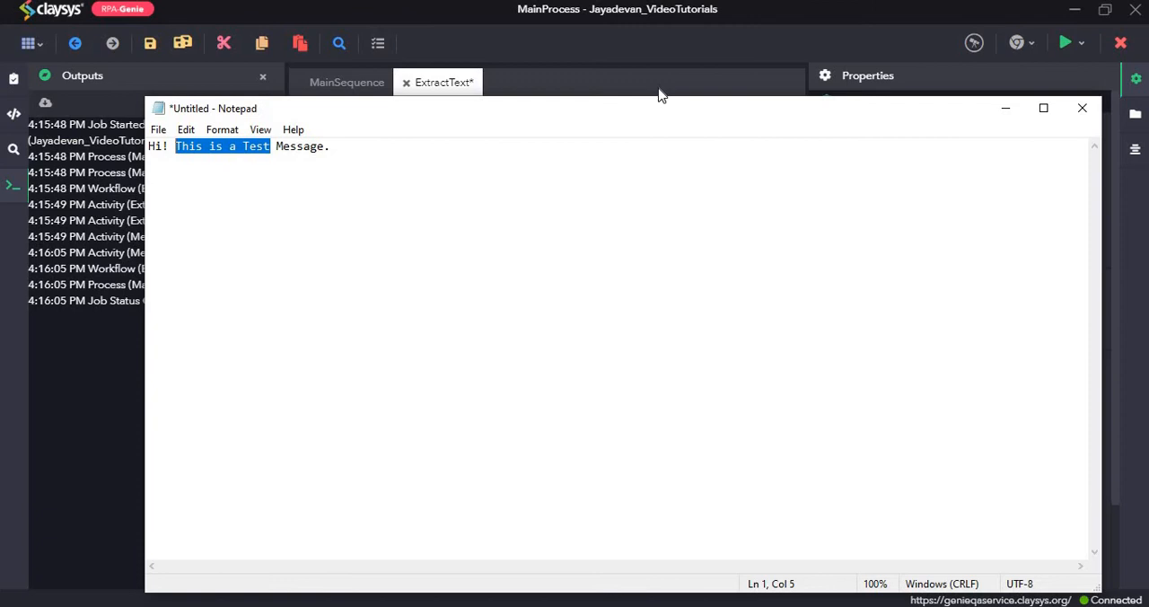
pyautogui.click(1081, 108)
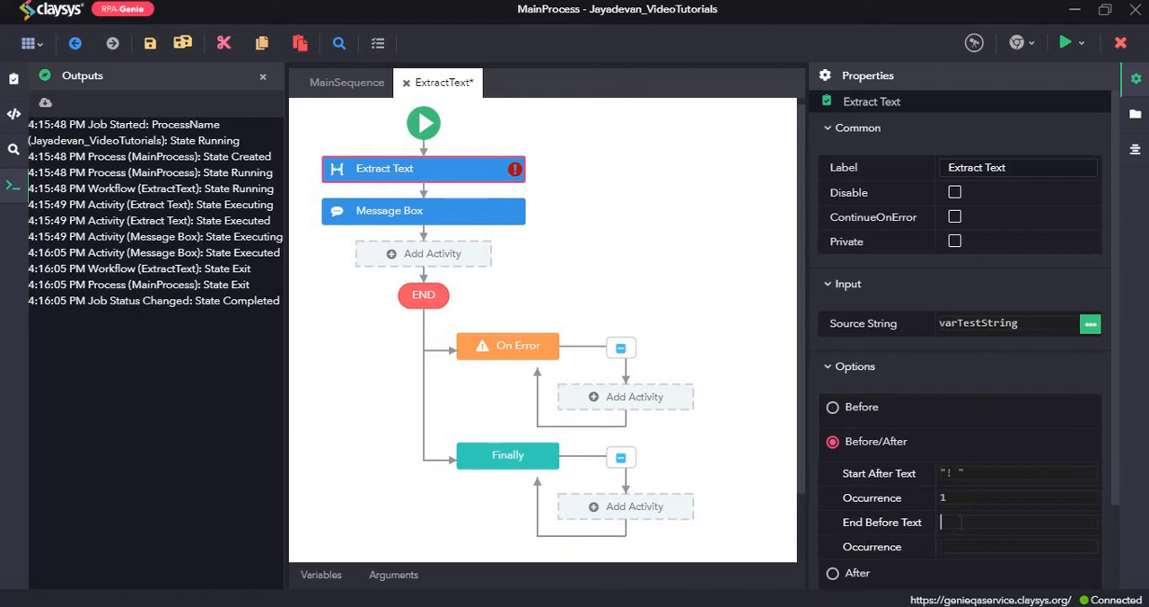
pyautogui.write('"Mess"')
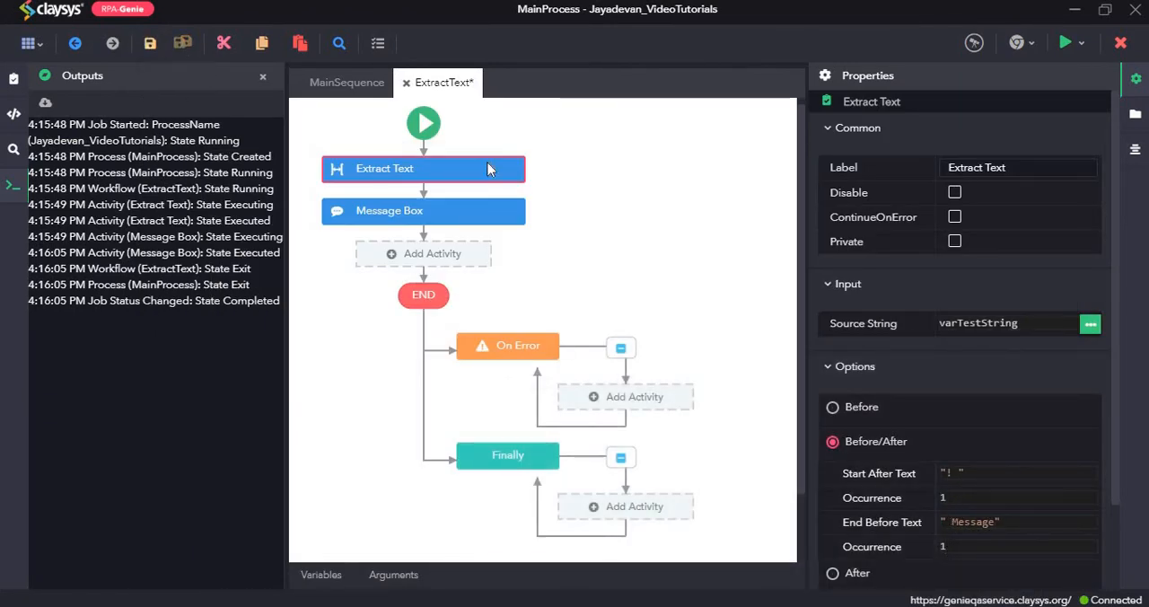
# Run the process and dismiss the message box reading 'This is a Test'.
pyautogui.click(973, 41)
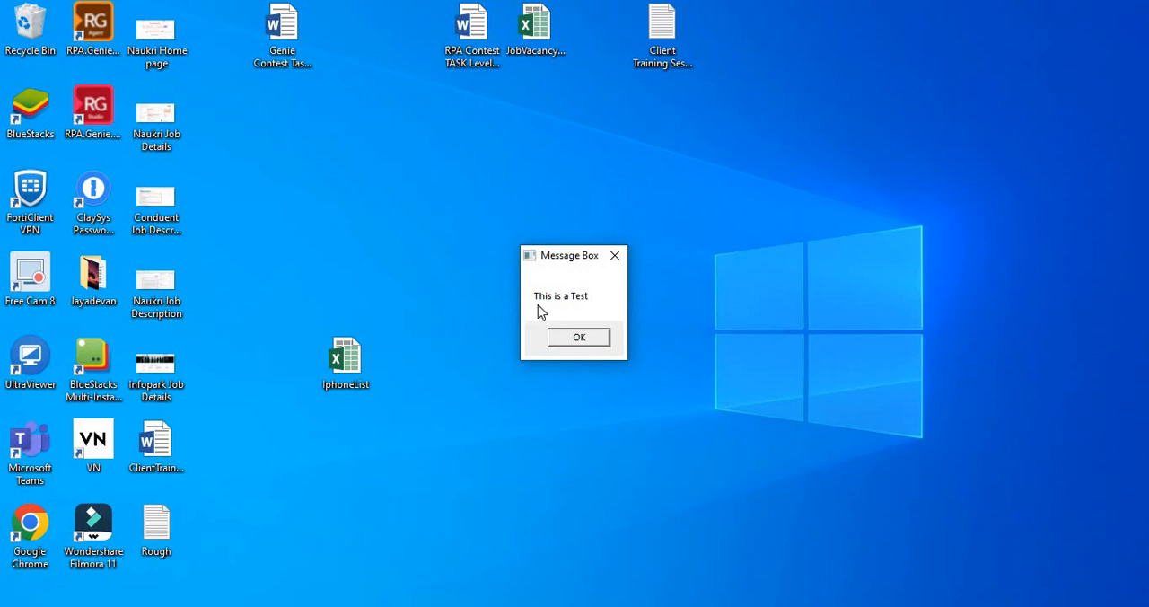
pyautogui.click(579, 337)
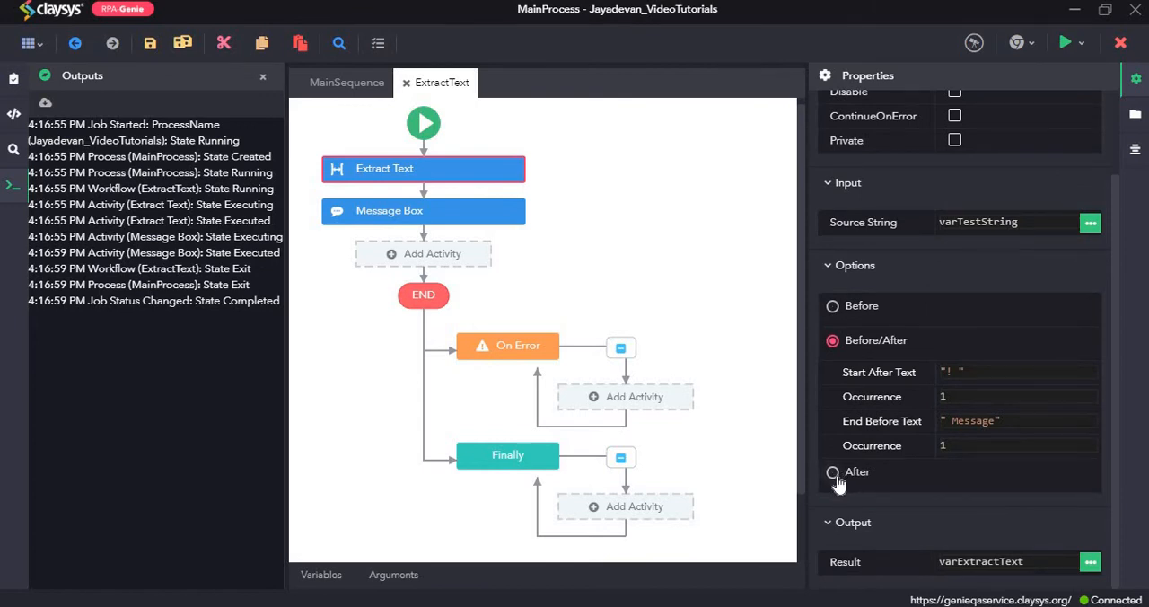
# Switch to extracting everything before 'Message', run, and dismiss the 'Hi! This is a Test' box.
pyautogui.click(833, 470)
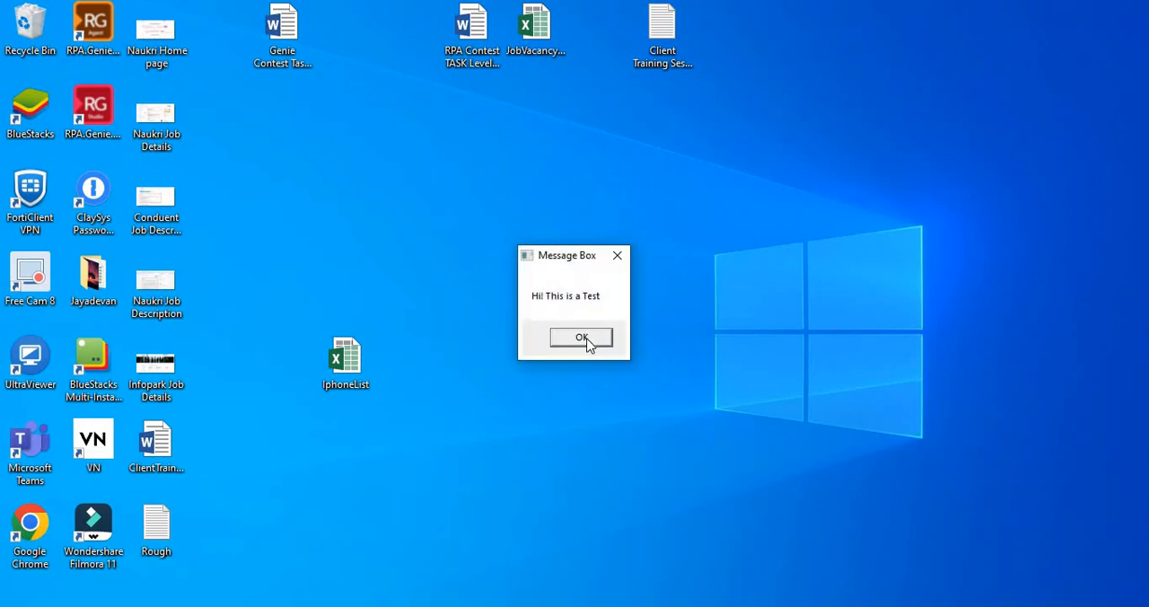
pyautogui.click(582, 337)
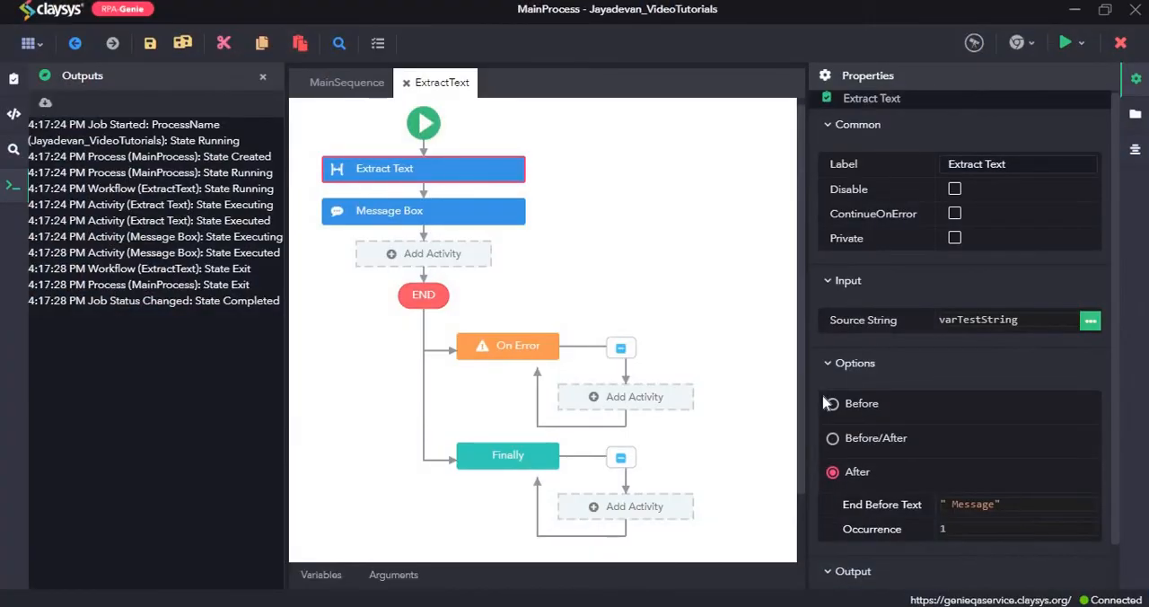
pyautogui.click(12, 79)
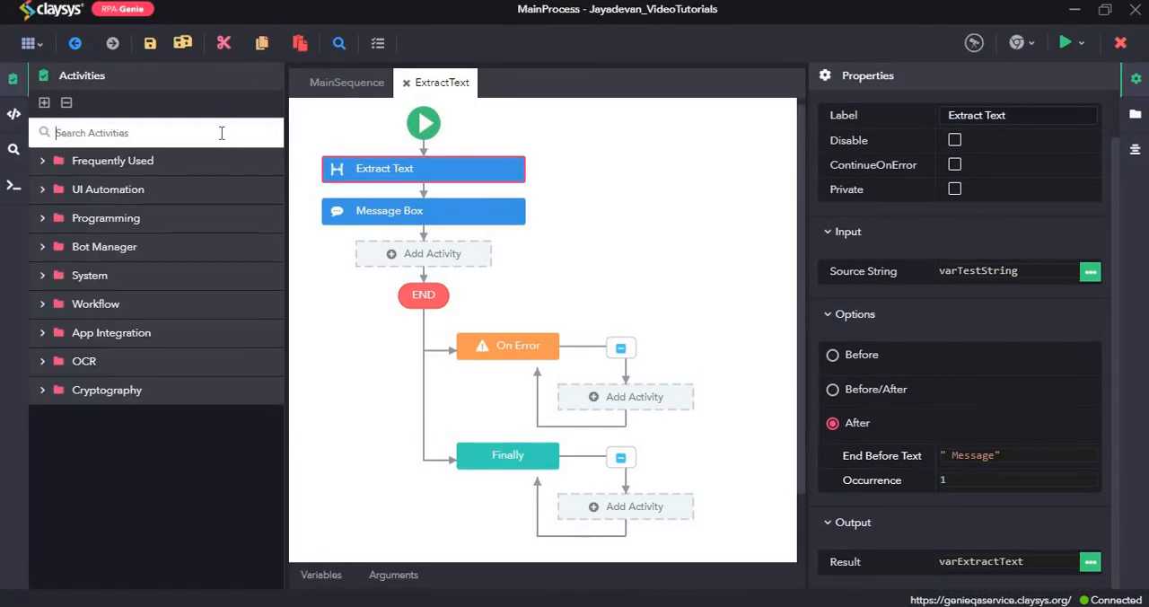
pyautogui.write('f')
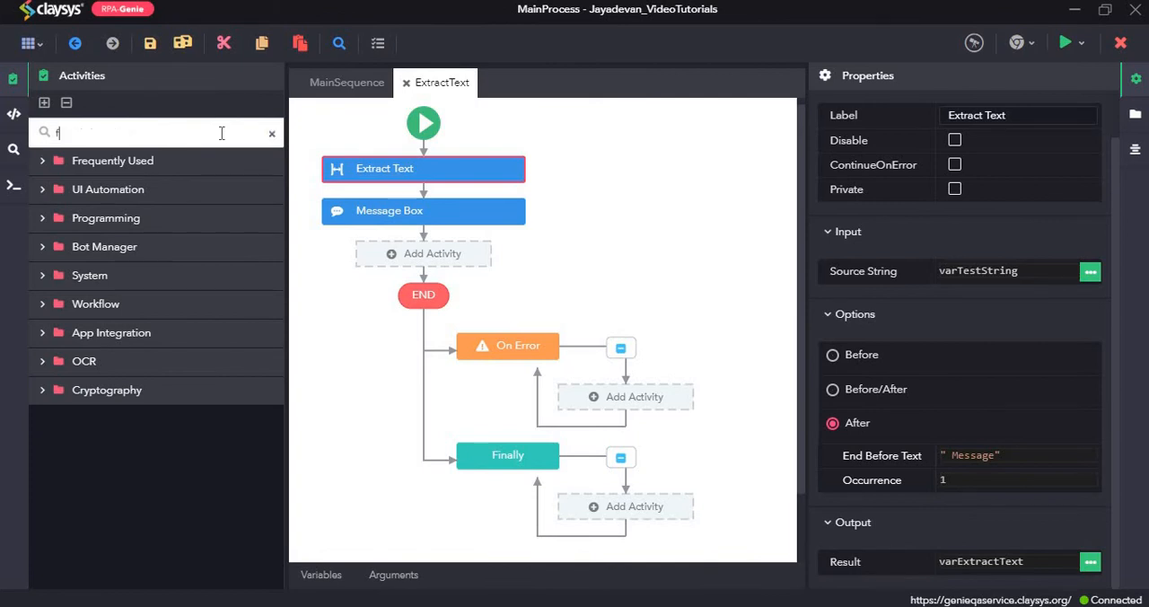
pyautogui.write('or')
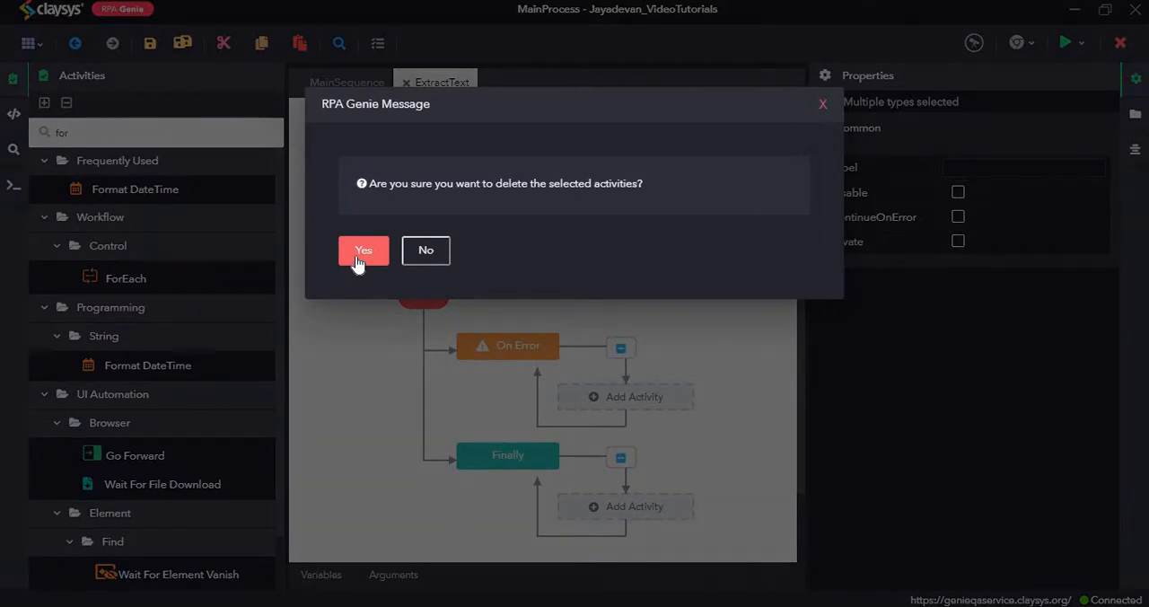
pyautogui.click(363, 250)
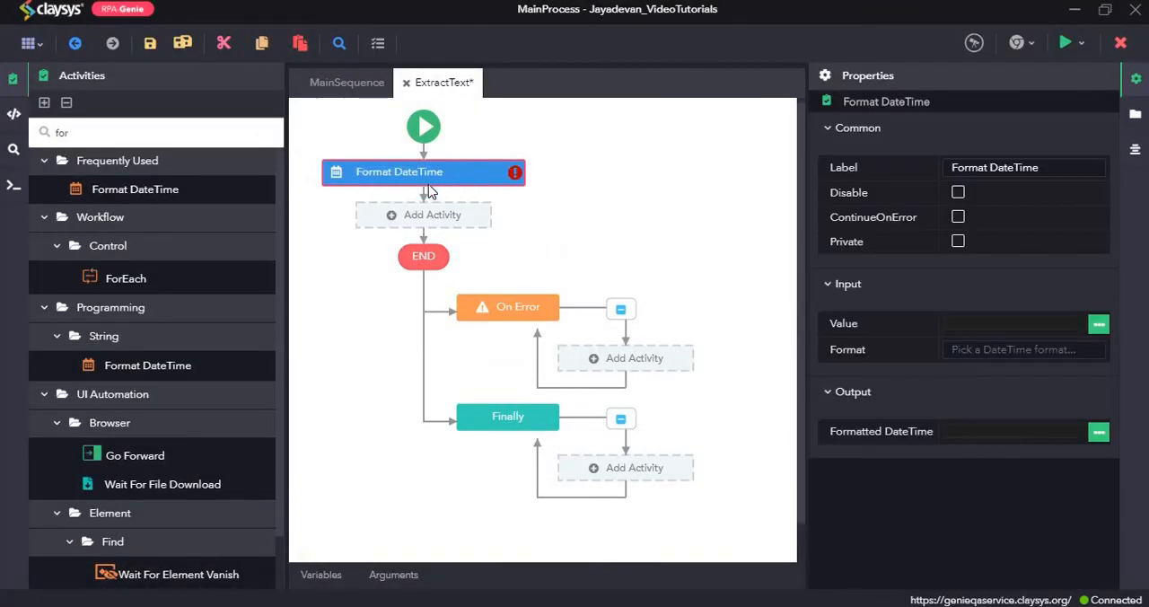
pyautogui.moveTo(610, 183)
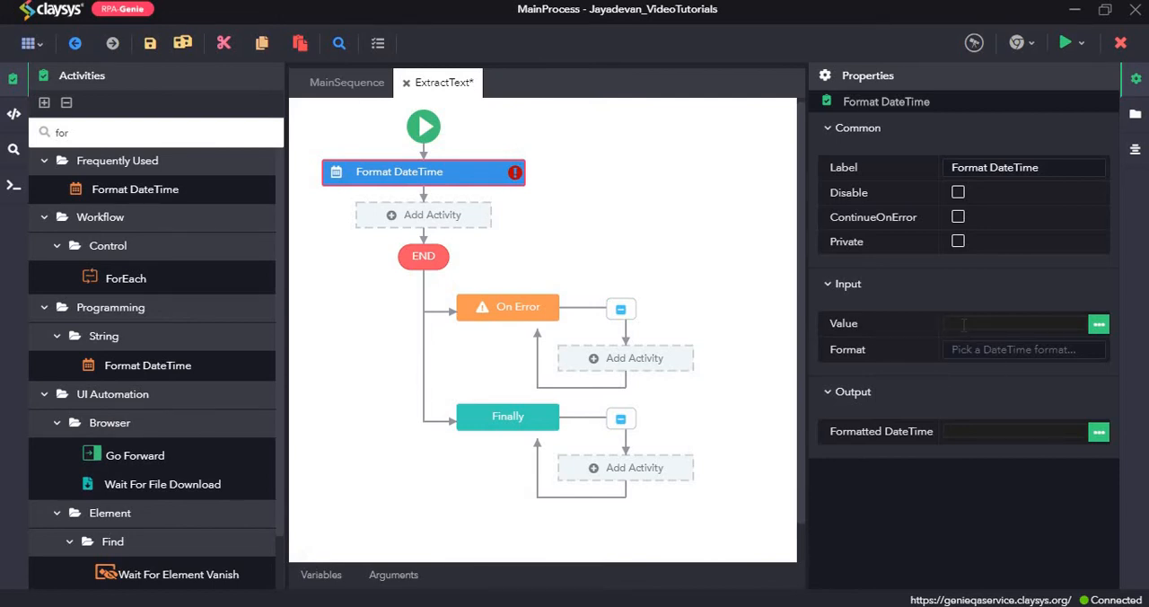
pyautogui.moveTo(847, 348)
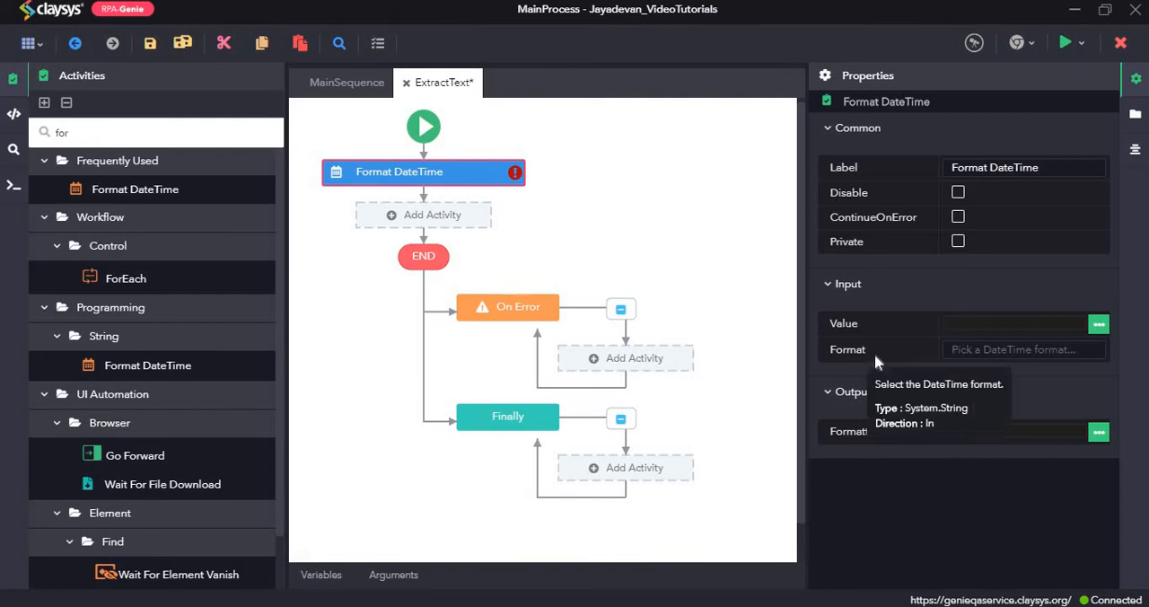
pyautogui.moveTo(918, 356)
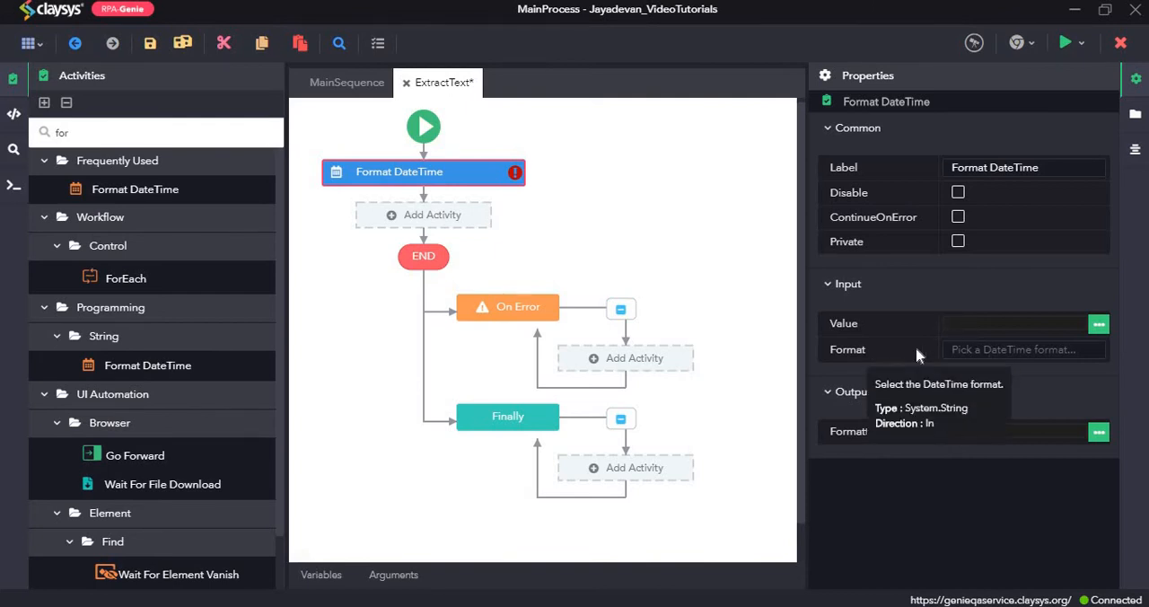
pyautogui.moveTo(927, 408)
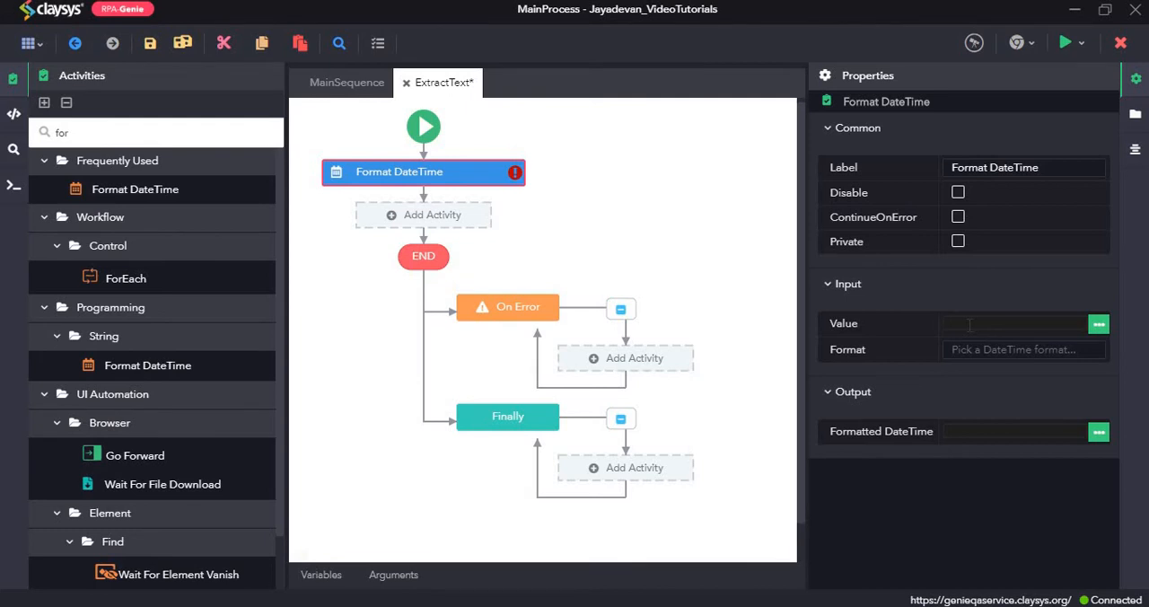
# Set the Format DateTime value to DateTime.Parse("20/04/1984").
pyautogui.write('DateTime.')
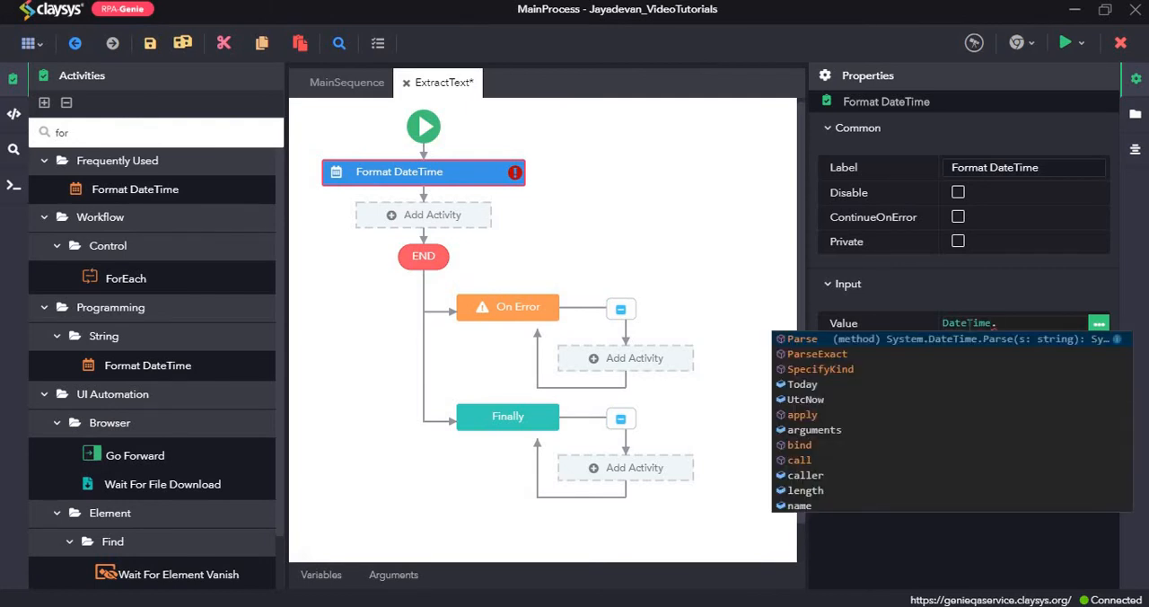
pyautogui.click(801, 338)
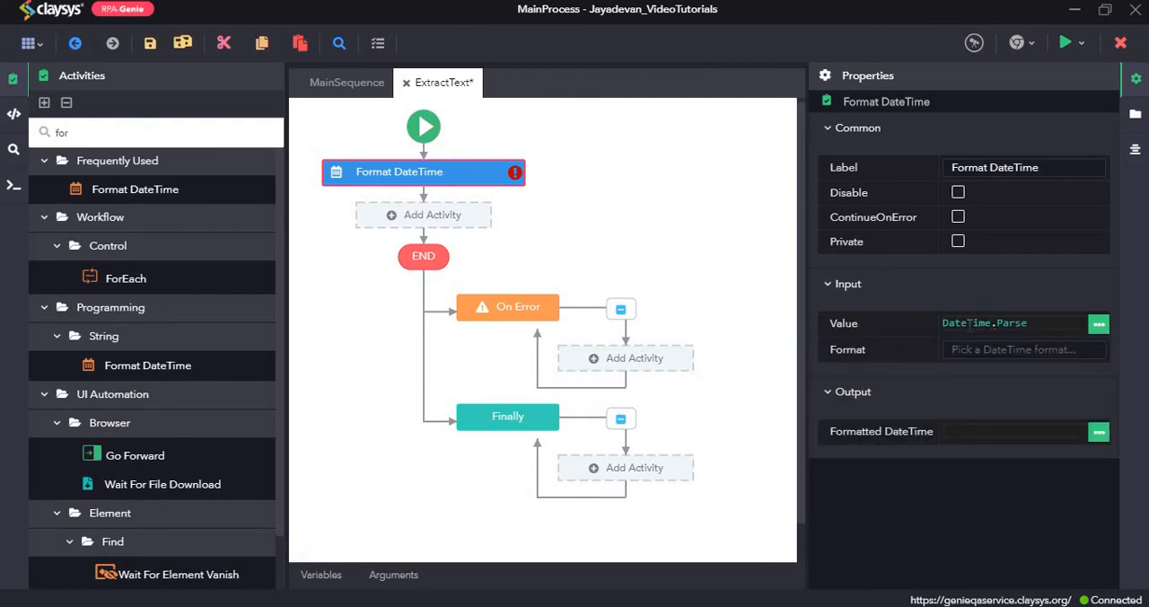
pyautogui.write('("')
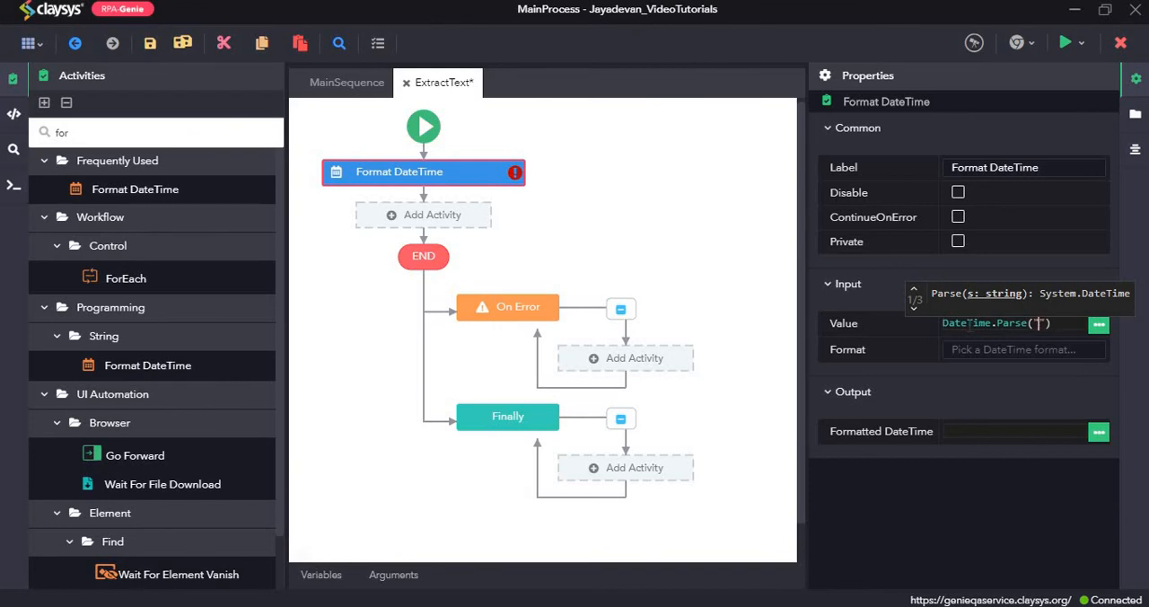
pyautogui.write('20/04/')
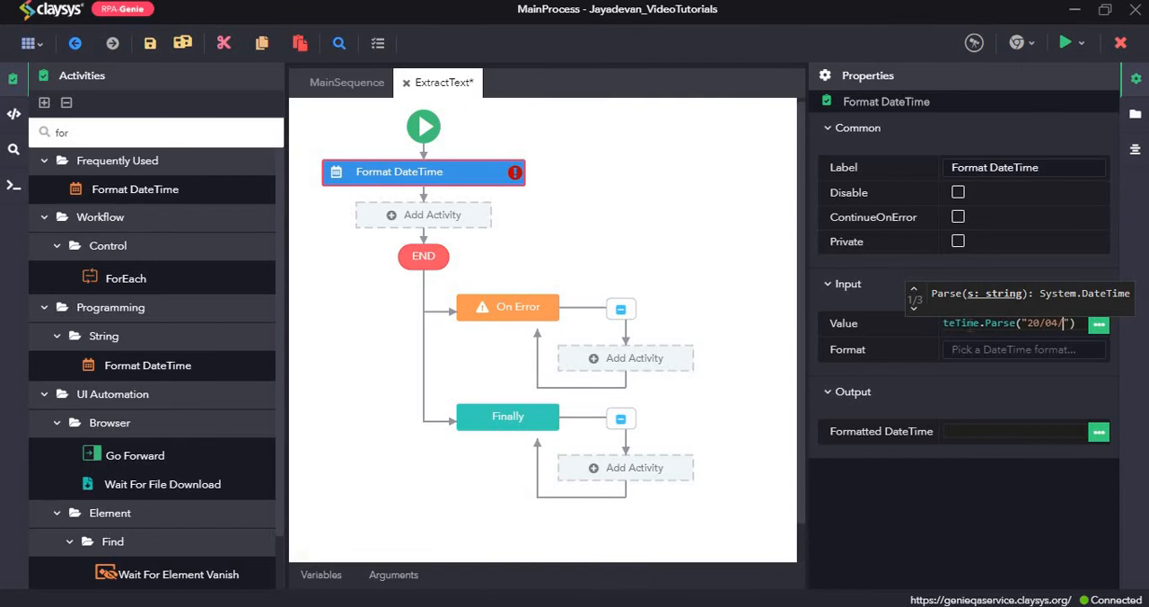
pyautogui.write('1984')
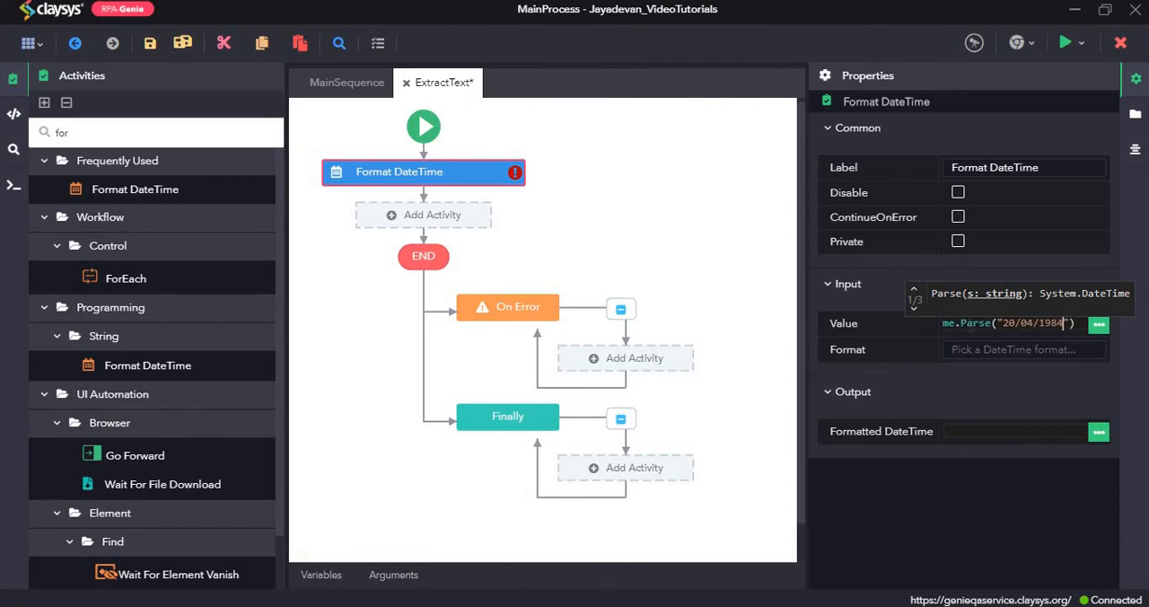
# Choose the date format pattern MMMM yyyy.
pyautogui.click(1024, 348)
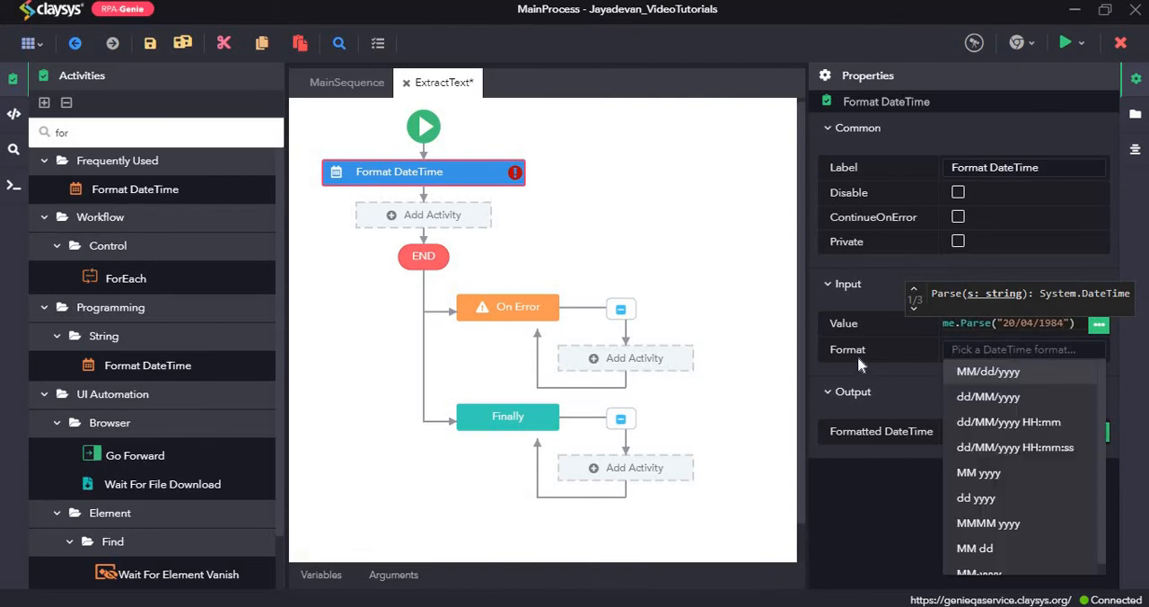
pyautogui.moveTo(1069, 434)
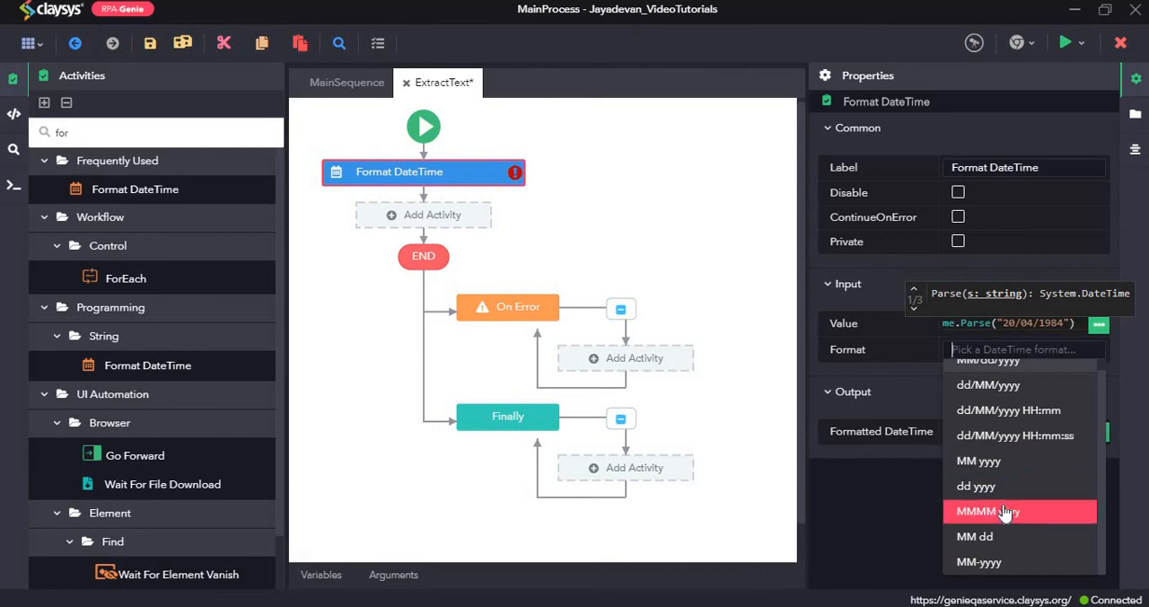
pyautogui.moveTo(997, 519)
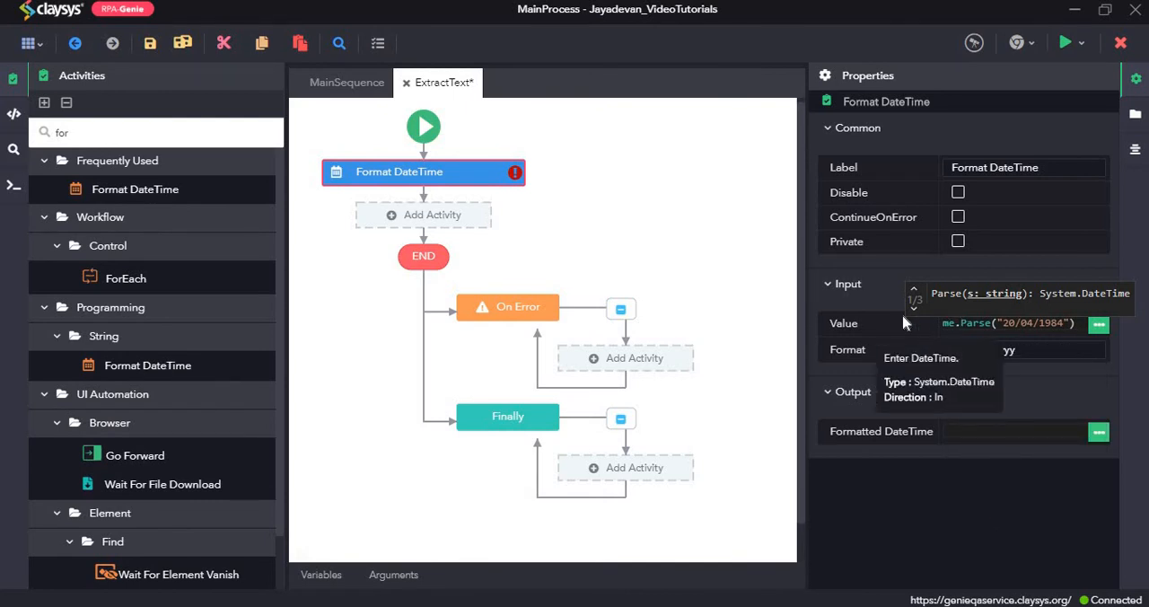
pyautogui.write('MMMM yyyy')
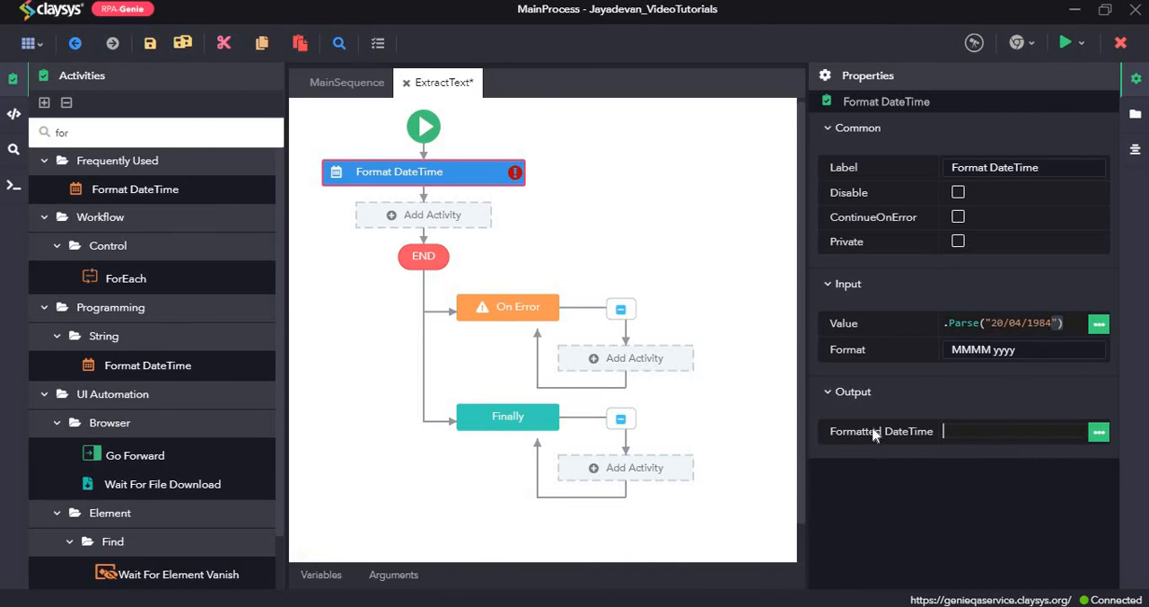
pyautogui.moveTo(879, 440)
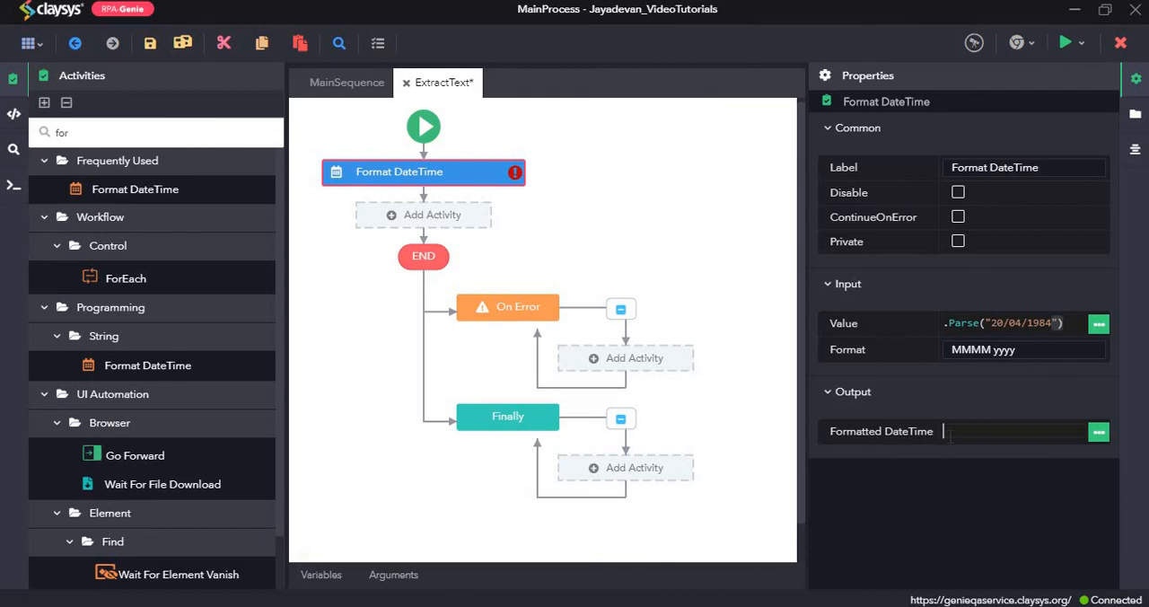
# Store the formatted date in output variable varFormatDate.
pyautogui.click(1023, 431)
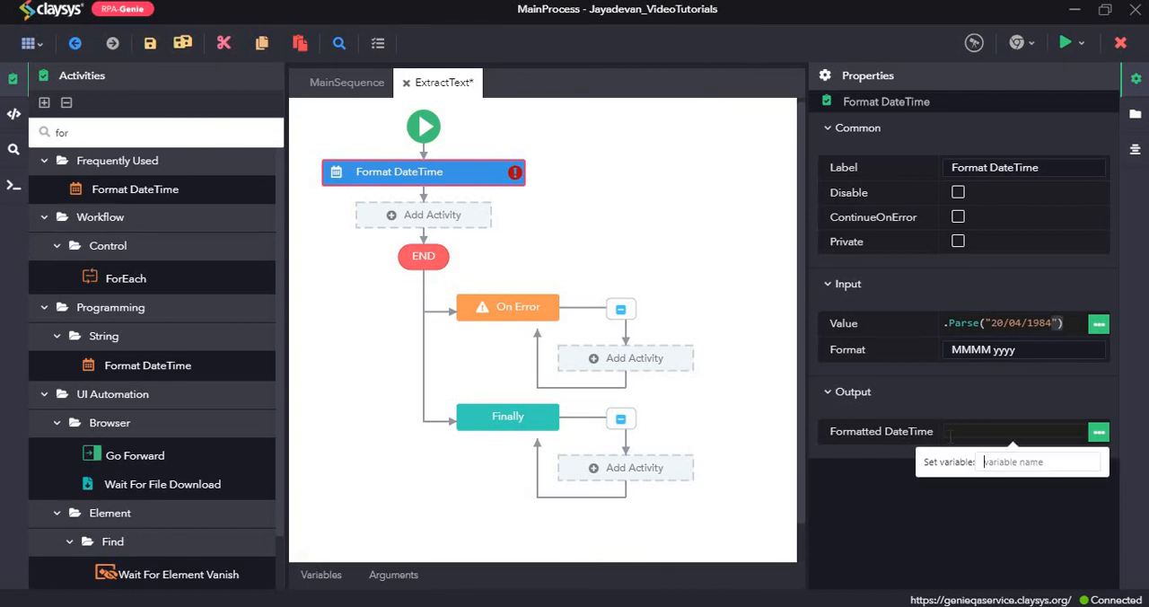
pyautogui.write('varFormatDate')
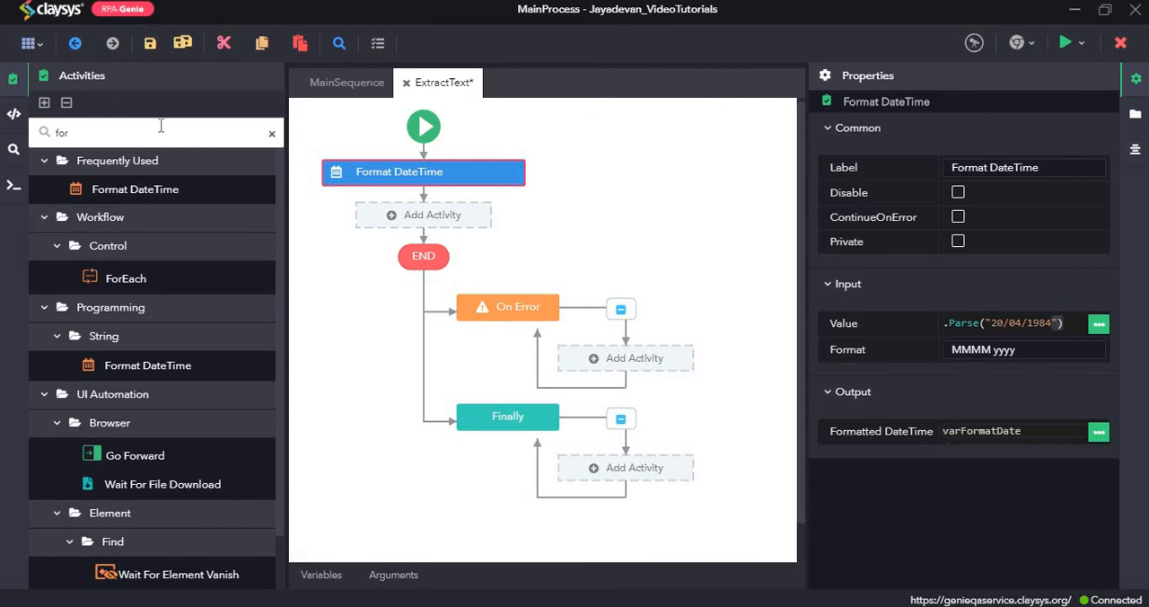
# Add a Message Box step after Format DateTime that displays varFormatDate.
pyautogui.click(271, 132)
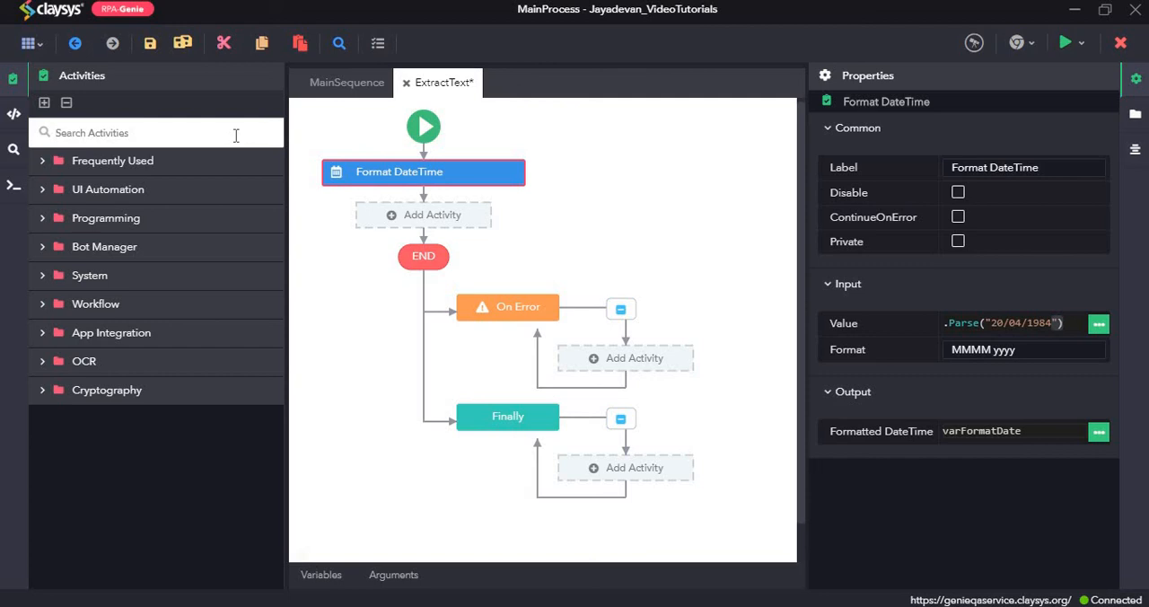
pyautogui.write('mes')
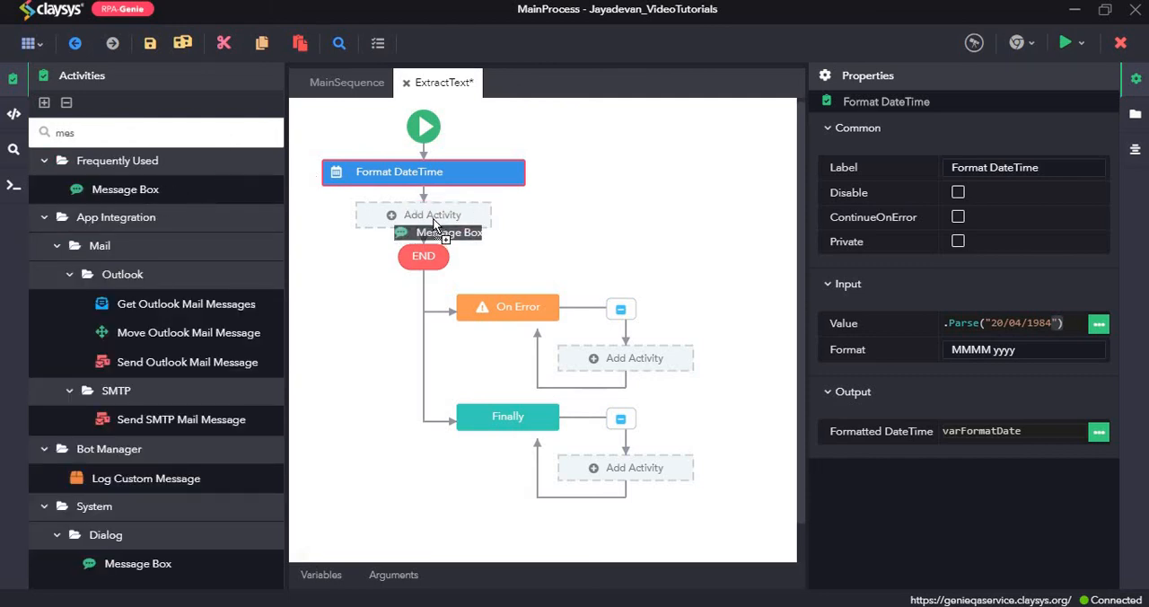
pyautogui.click(435, 213)
pyautogui.write('var')
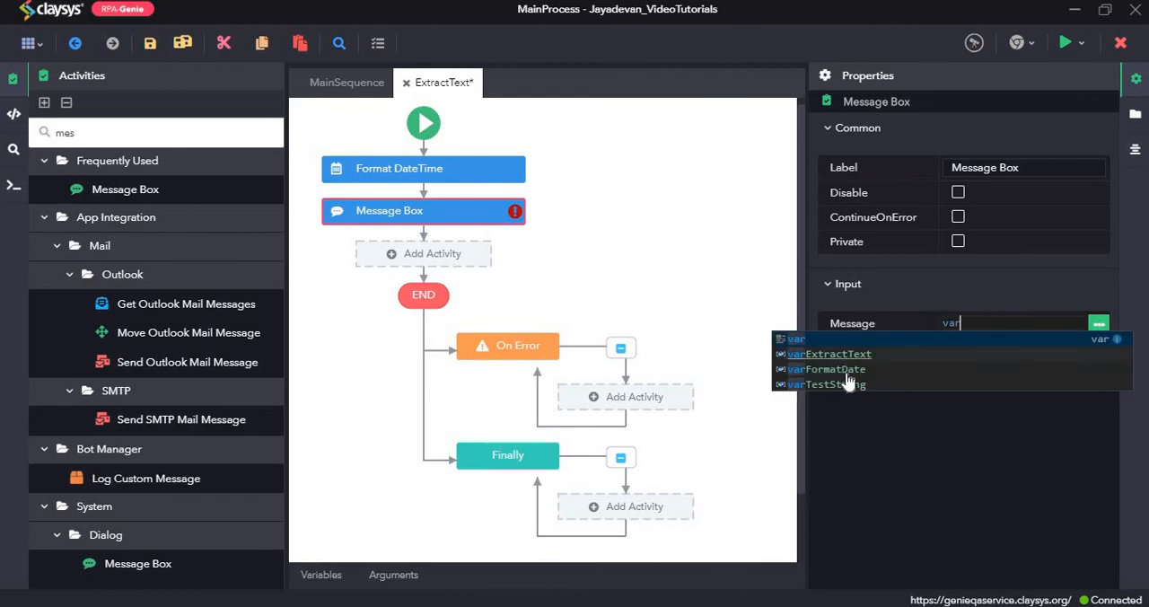
pyautogui.click(424, 169)
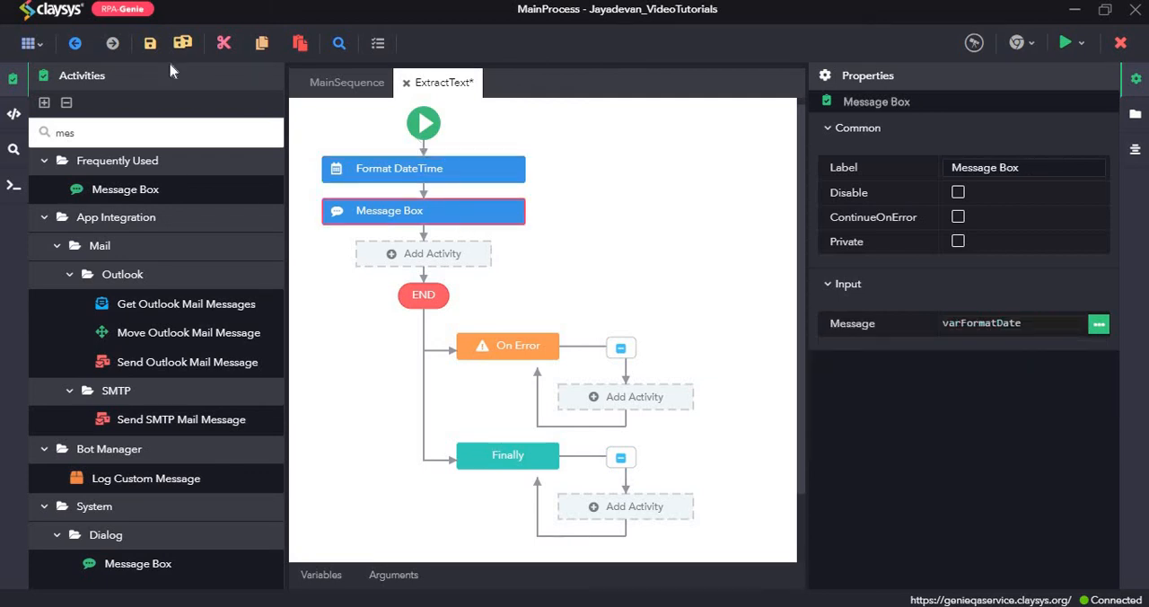
# Run the workflow, confirm the 'April 1984' message box and view the completed job log.
pyautogui.click(149, 43)
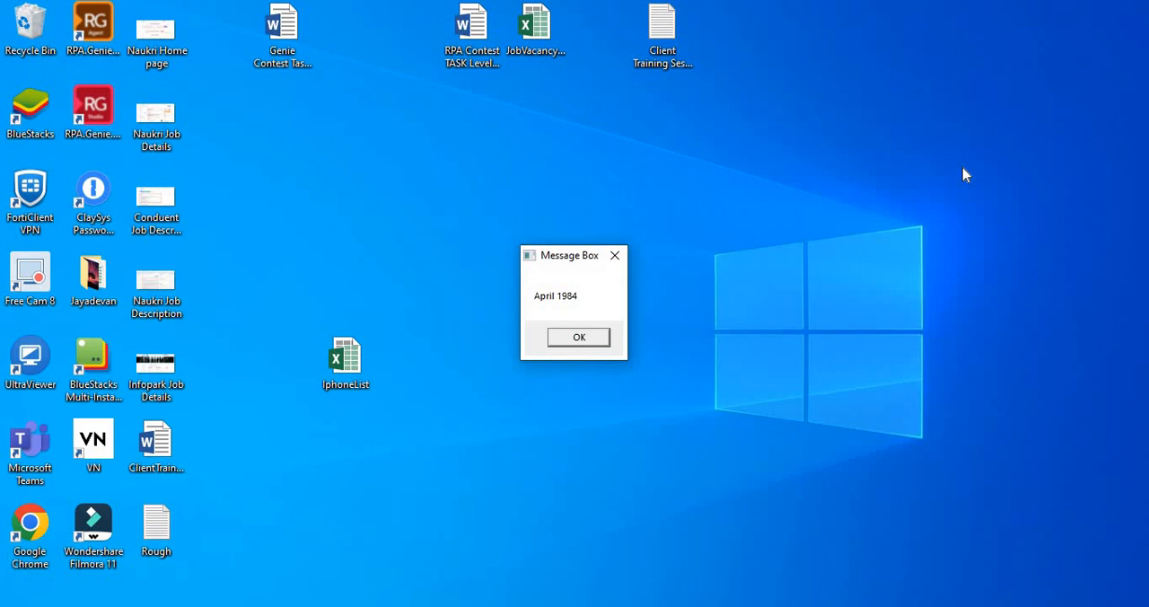
pyautogui.moveTo(640, 316)
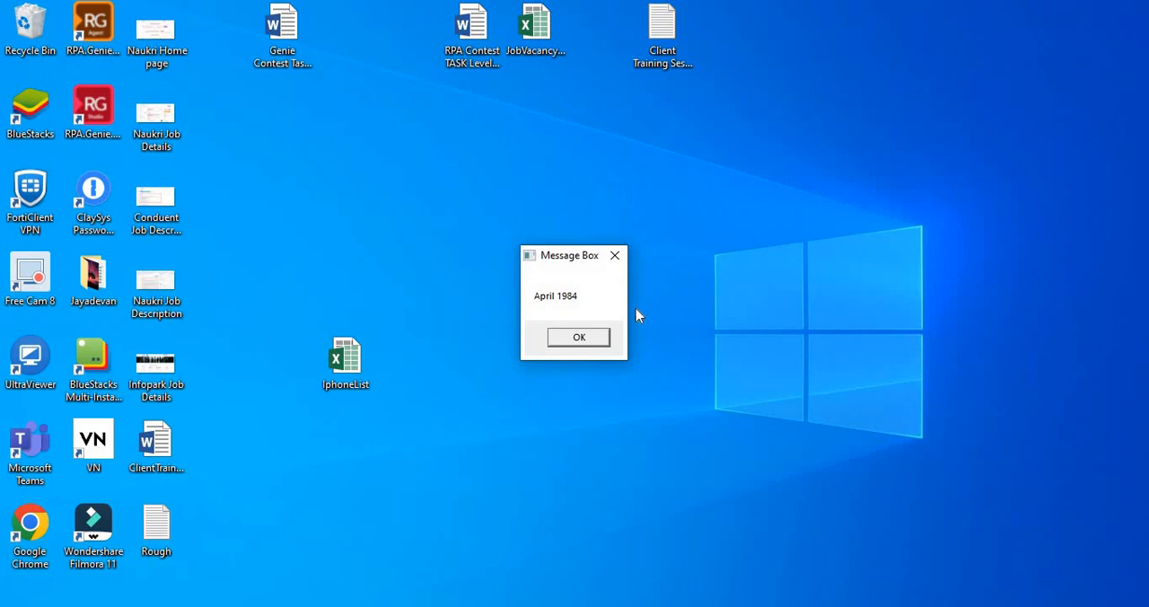
pyautogui.moveTo(590, 316)
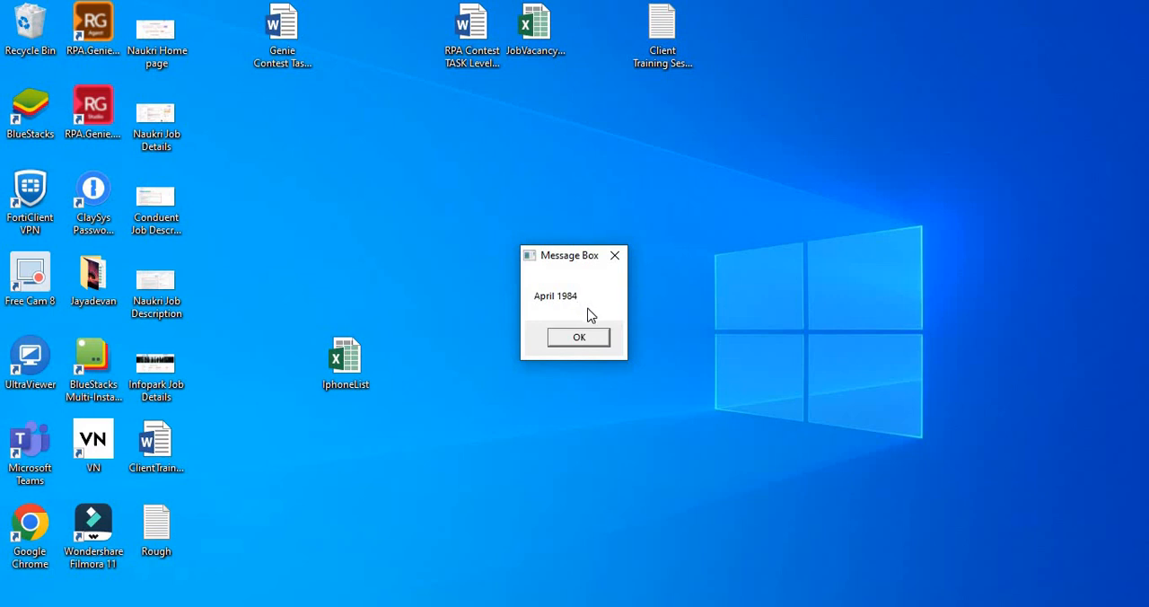
pyautogui.moveTo(538, 311)
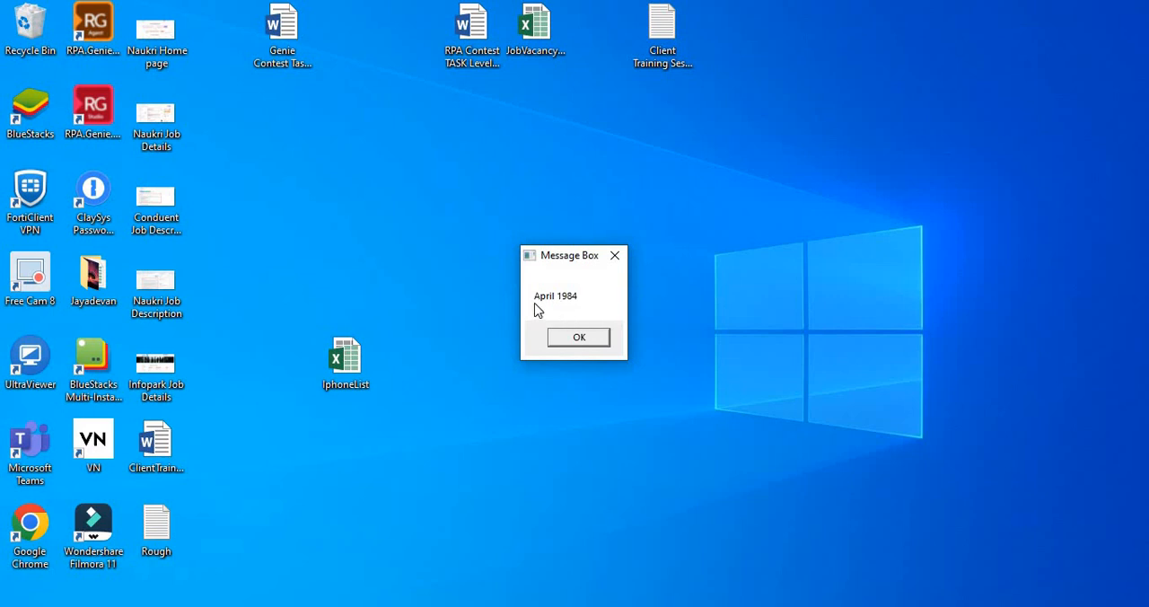
pyautogui.moveTo(596, 345)
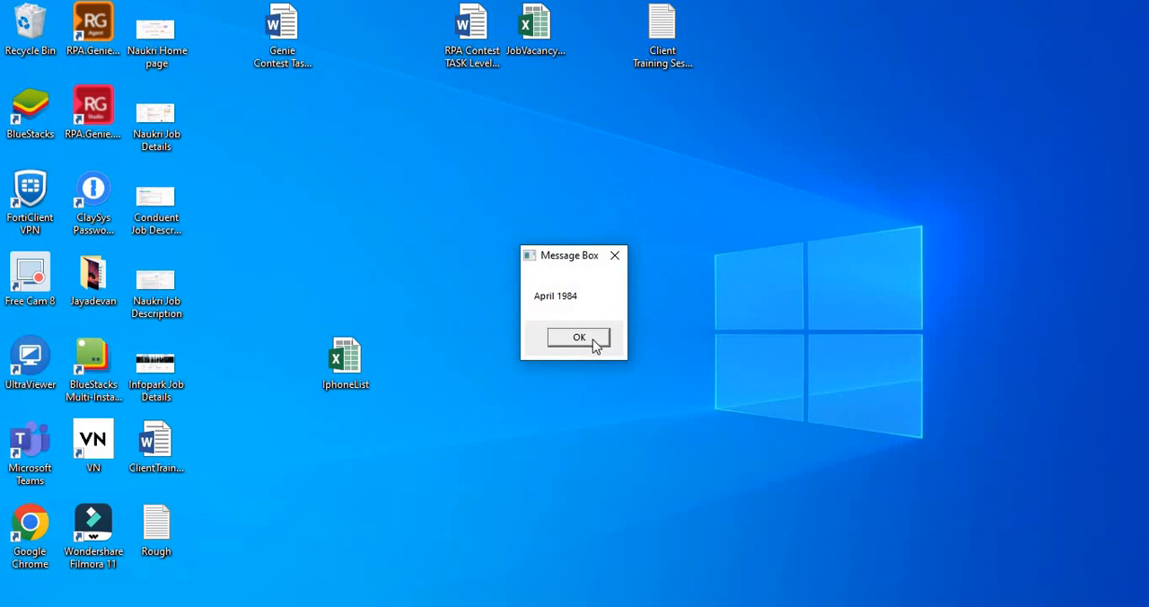
pyautogui.click(578, 337)
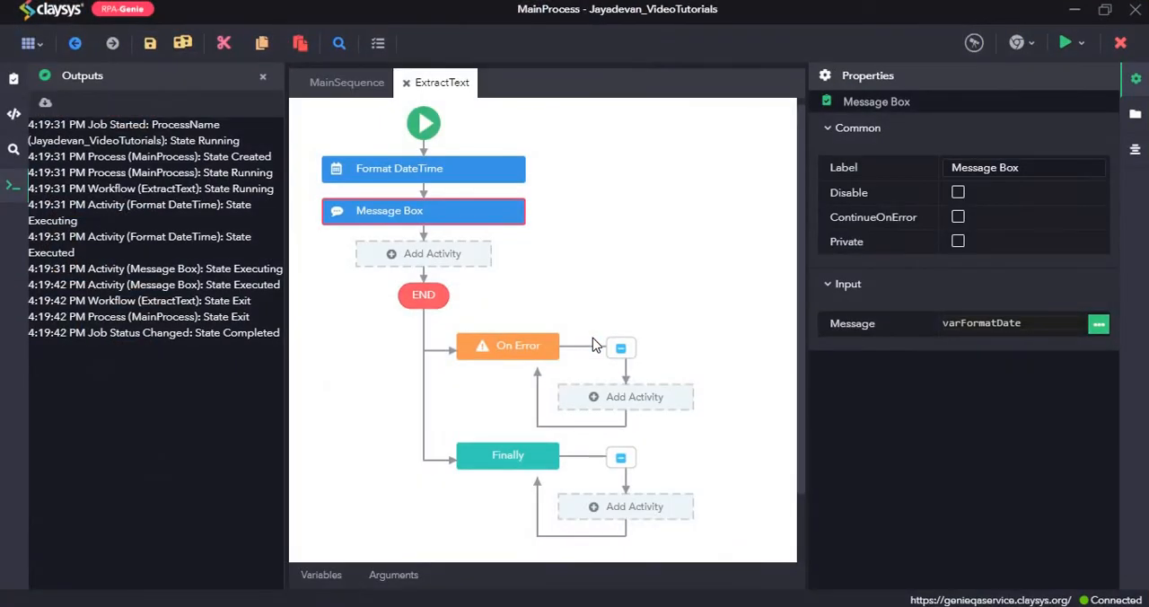